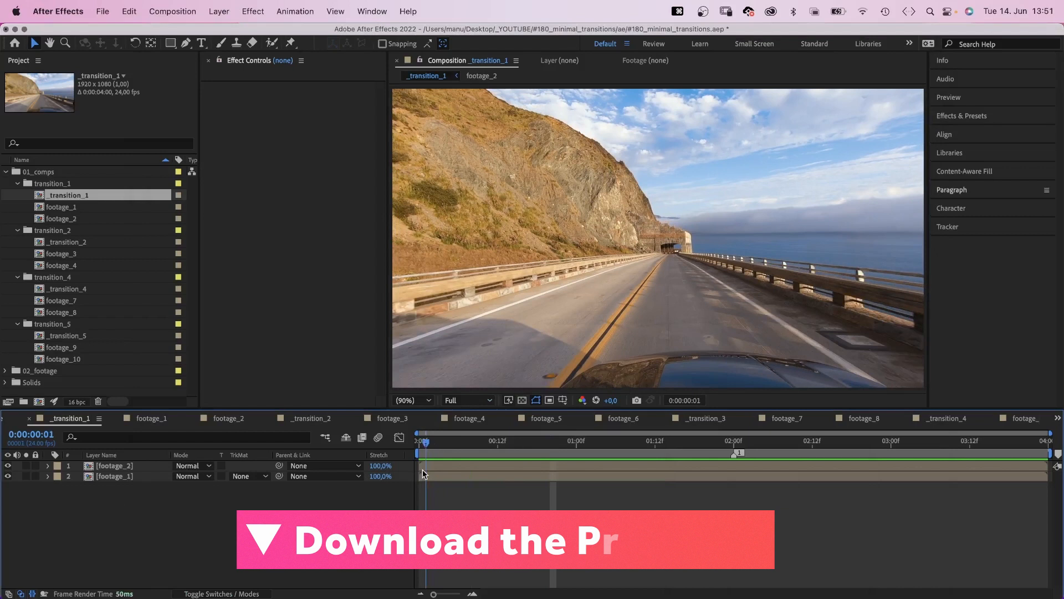
# Step: Create a white 1920×1080 solid named 'mask' on top of _transition_1
pyautogui.doubleClick(62, 208)
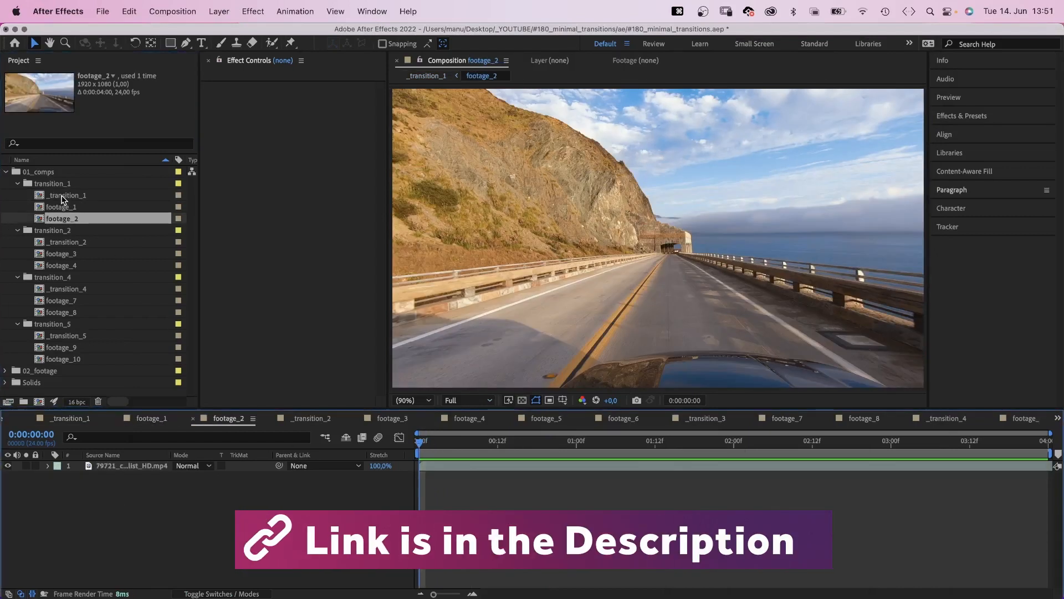
pyautogui.doubleClick(68, 195)
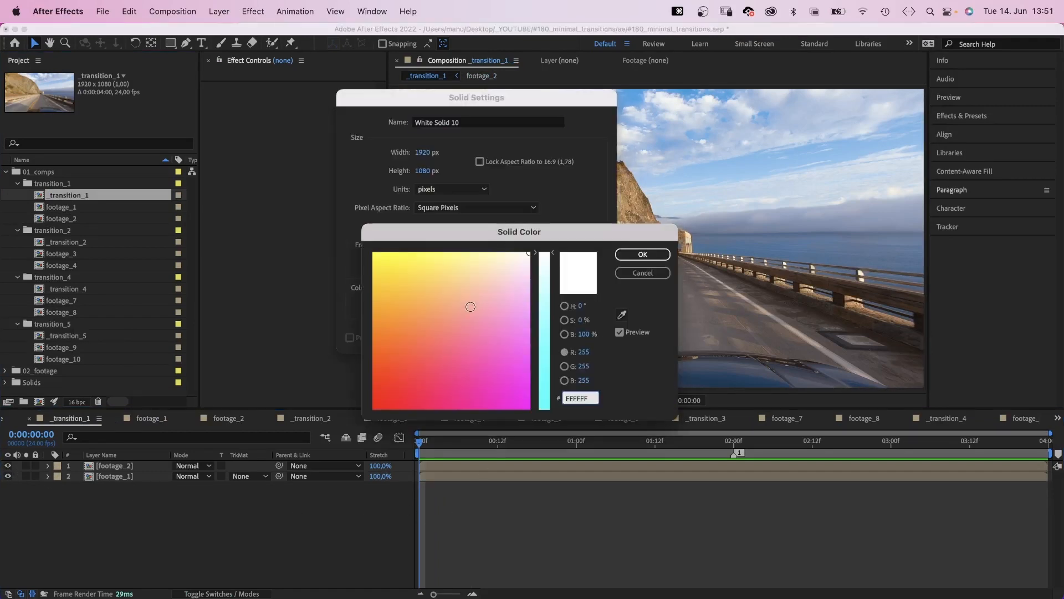
pyautogui.click(640, 254)
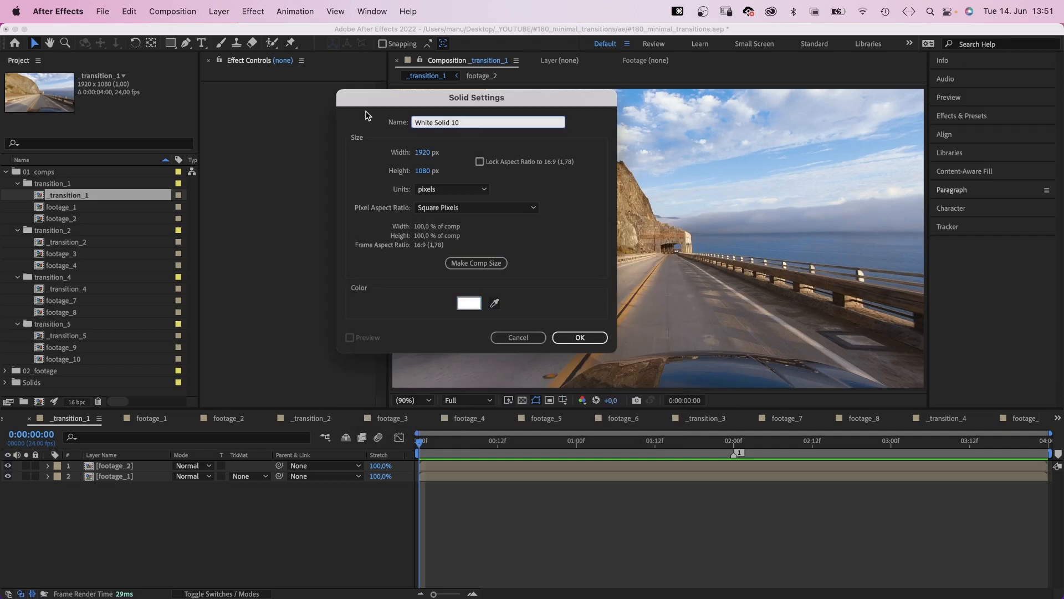
pyautogui.write('mask')
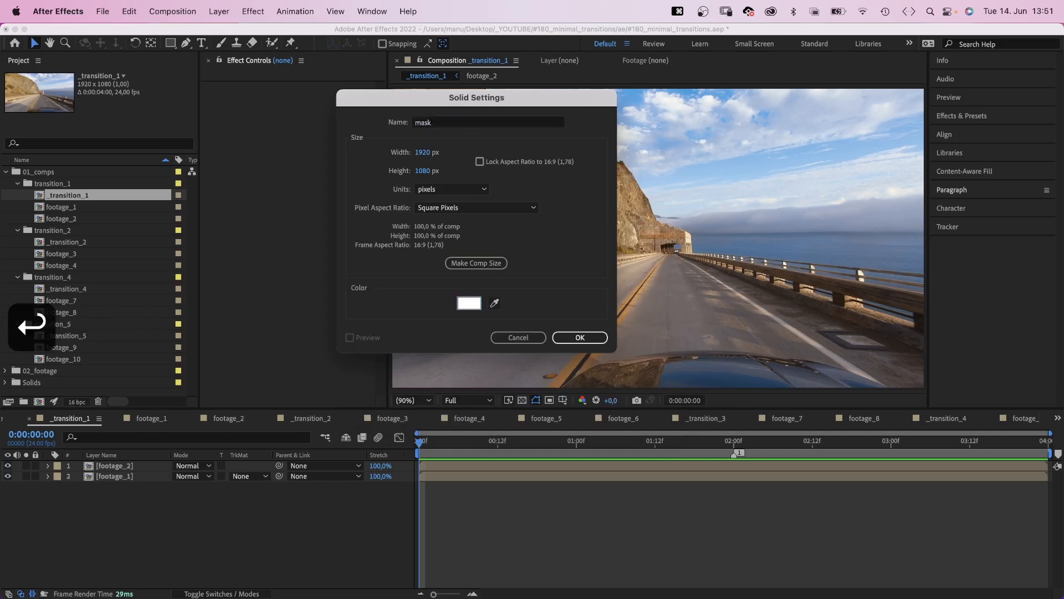
pyautogui.click(579, 337)
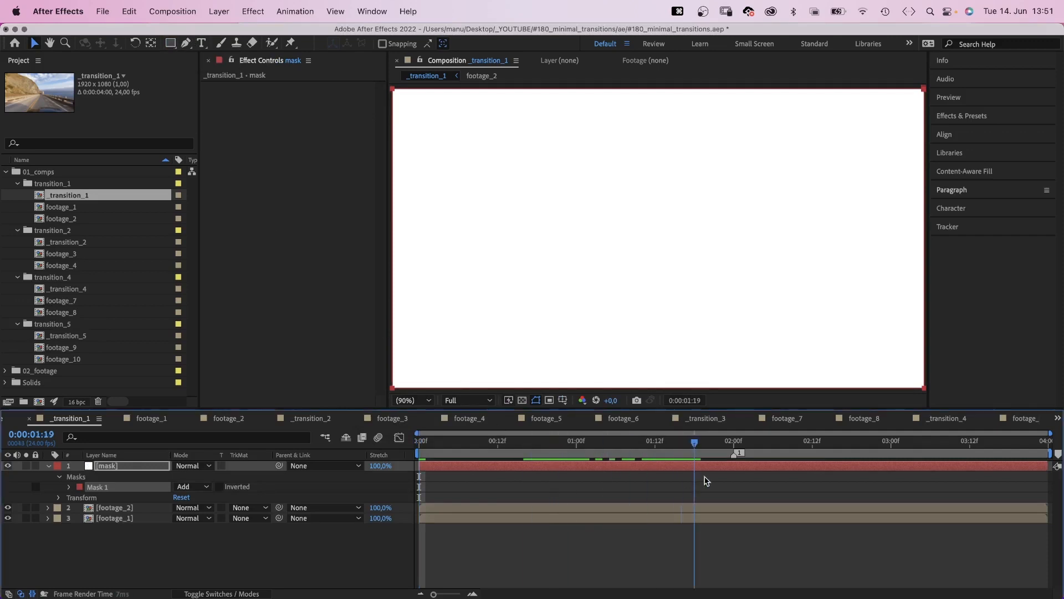
# Step: Keyframe Mask Path at 00:12 and 02:00, then make the solid footage_2's Alpha Matte
pyautogui.click(69, 487)
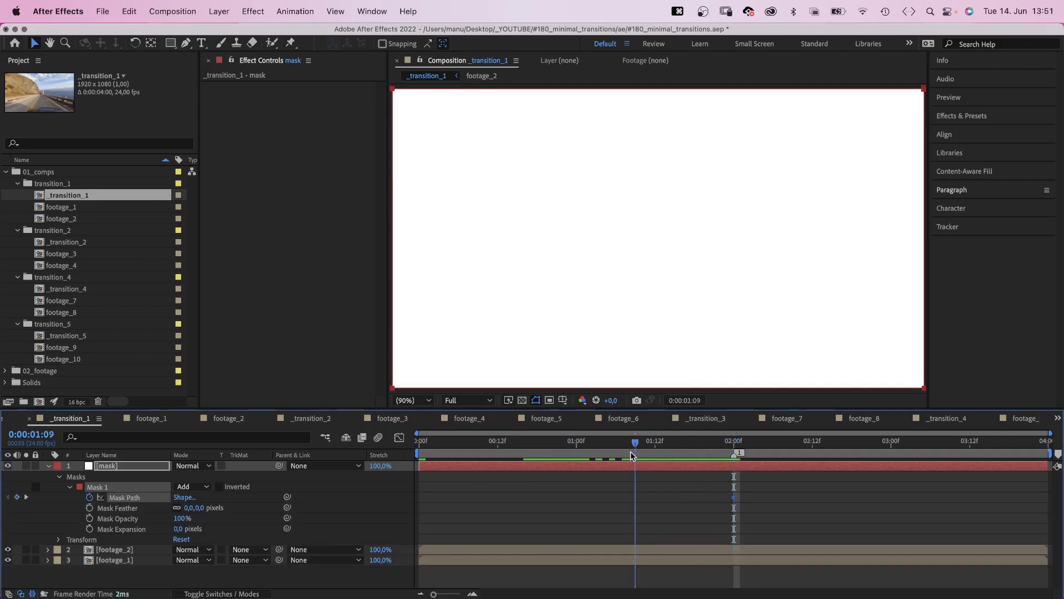
pyautogui.click(497, 440)
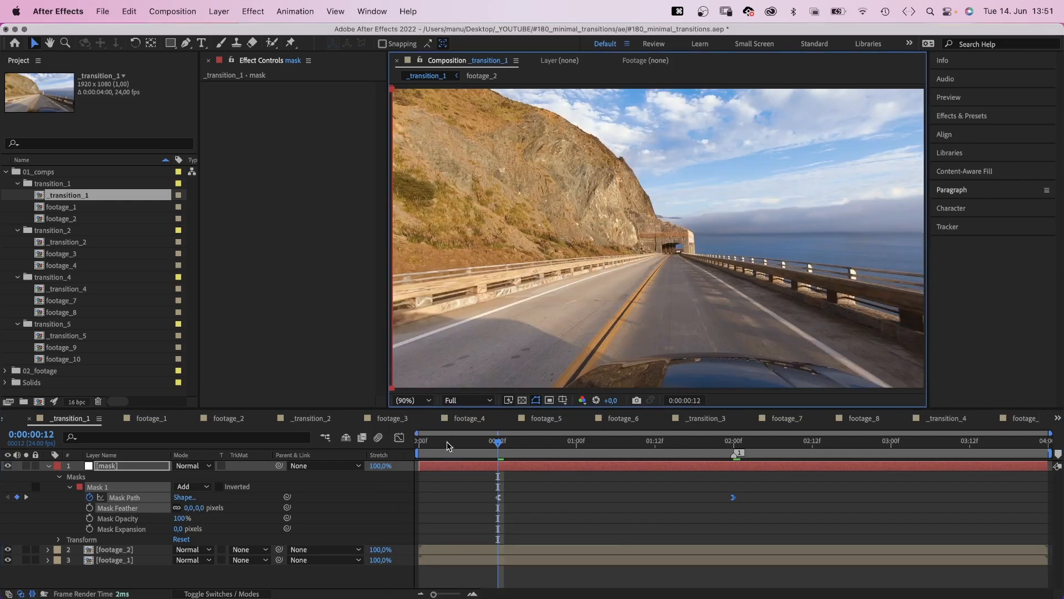
pyautogui.click(419, 440)
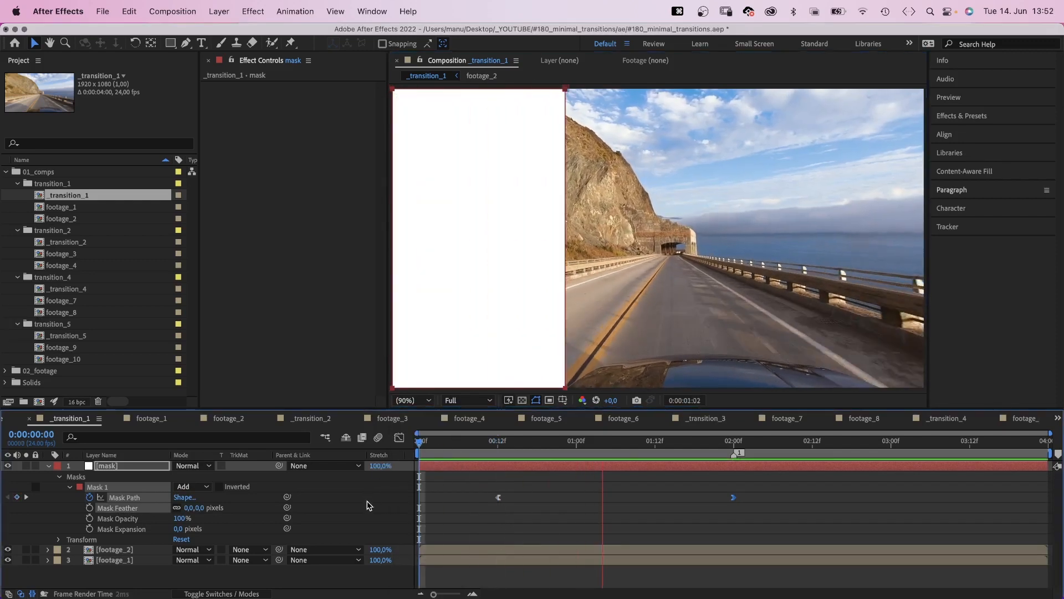
pyautogui.click(852, 440)
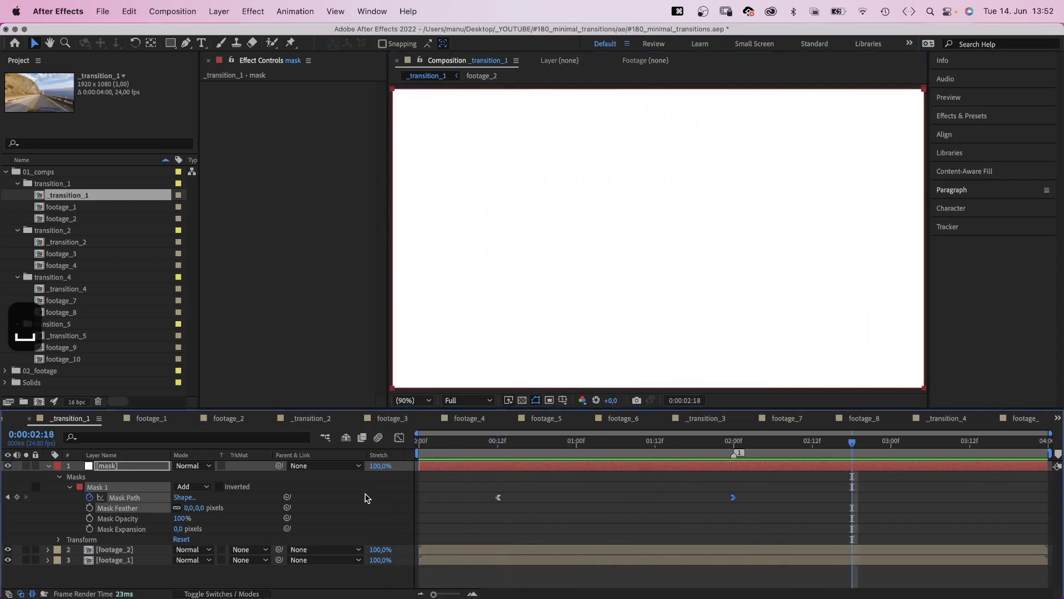
pyautogui.click(246, 548)
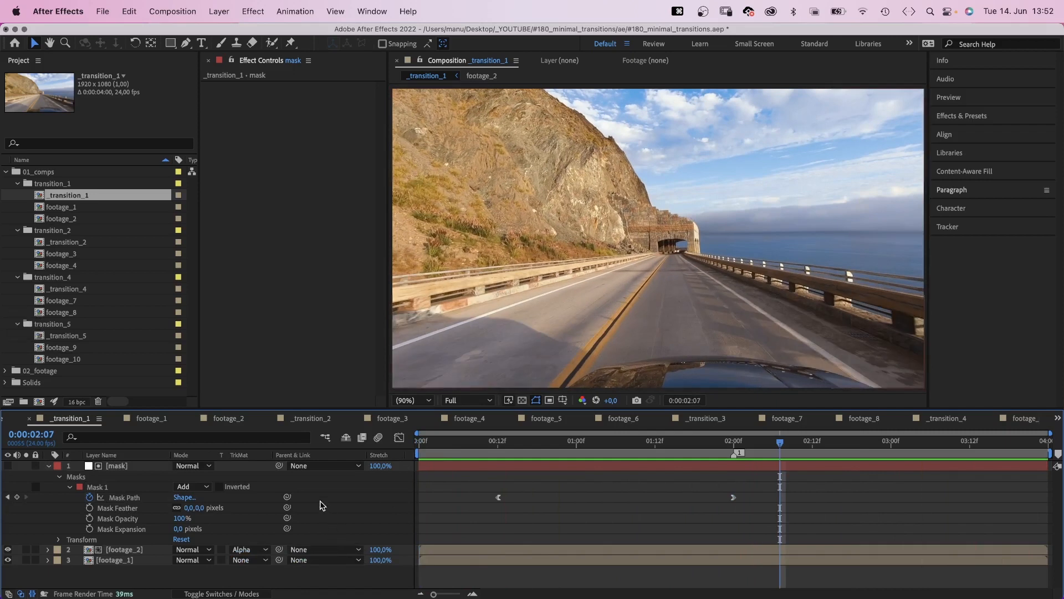
# Step: Duplicate the layer as 'shape' with a second Subtract mask offset a few frames, leaving a thin line
pyautogui.press('cmd+d')
pyautogui.write('shape')
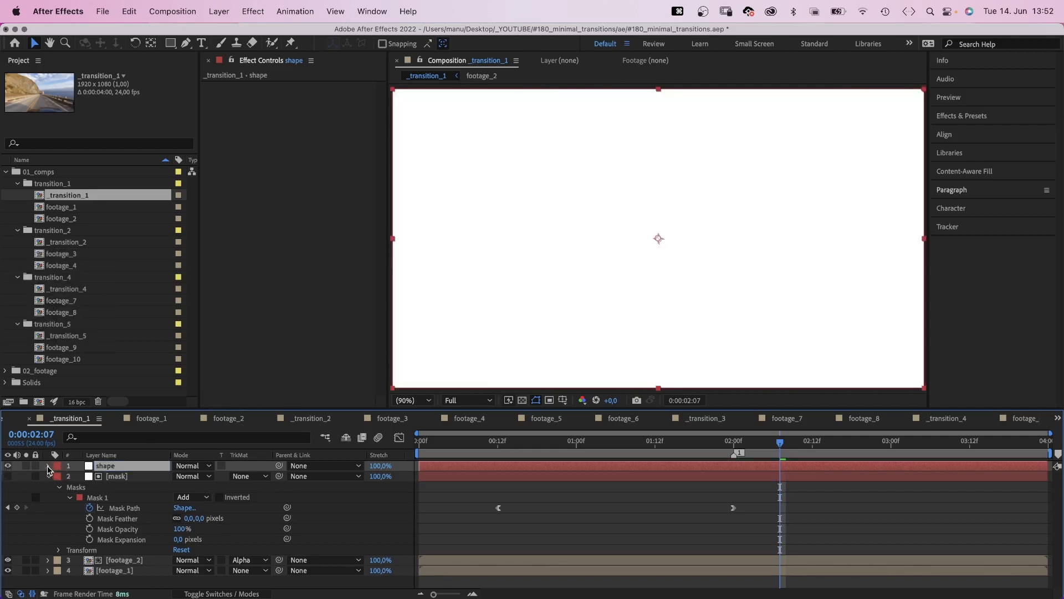
pyautogui.click(47, 466)
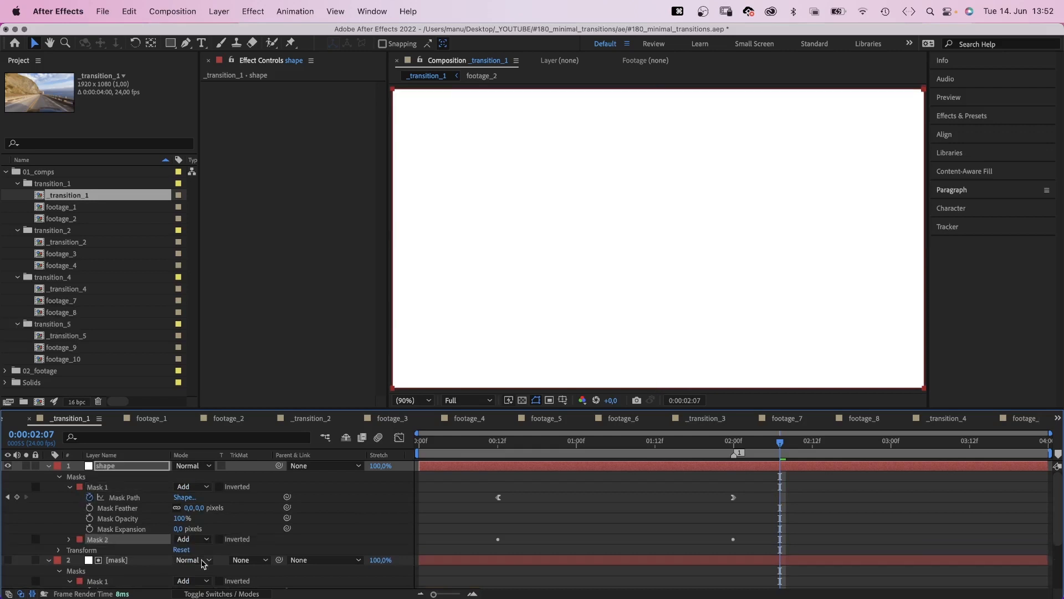
pyautogui.click(192, 539)
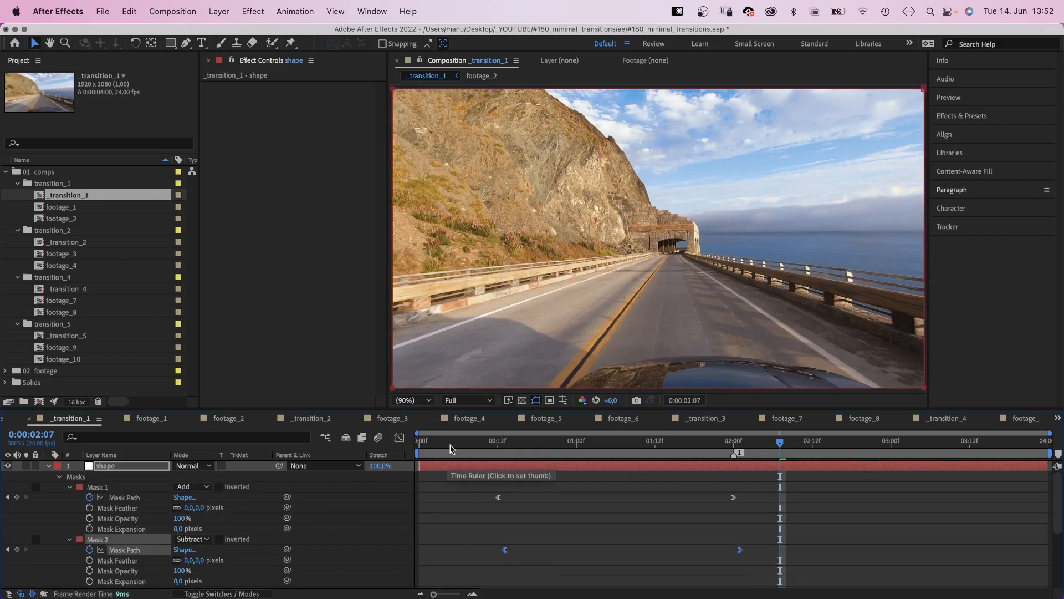
pyautogui.click(681, 448)
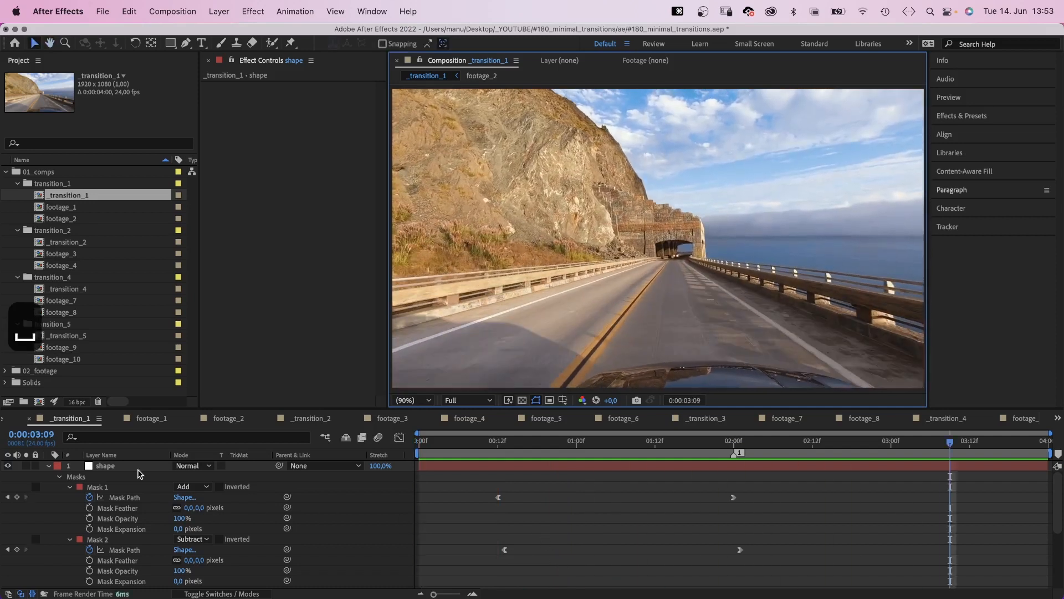
# Step: Duplicate the shape line and set the lower copy's Opacity to 25%
pyautogui.press('cmd+d')
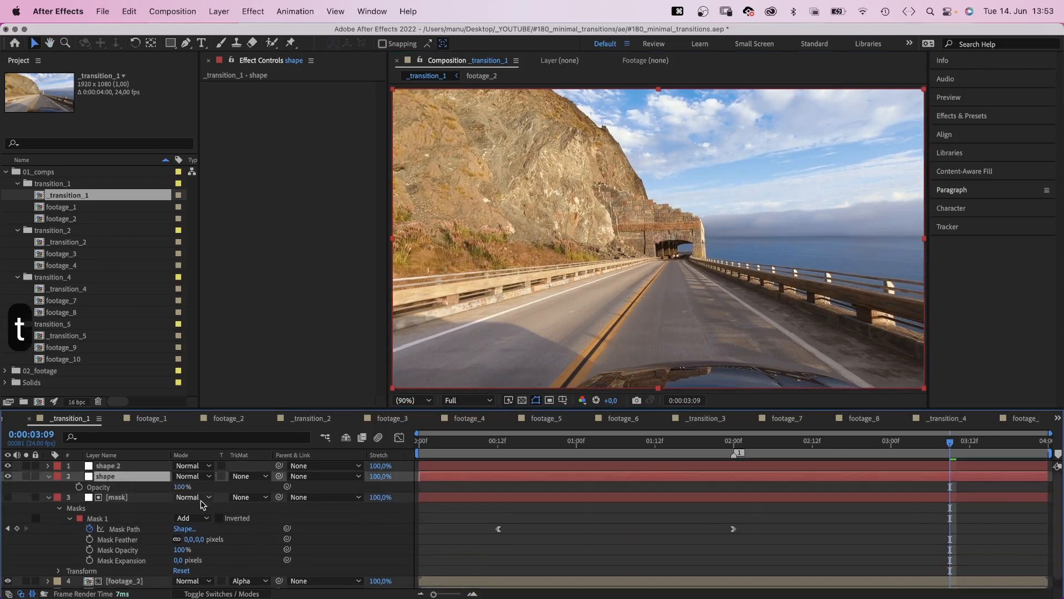
pyautogui.write('25%')
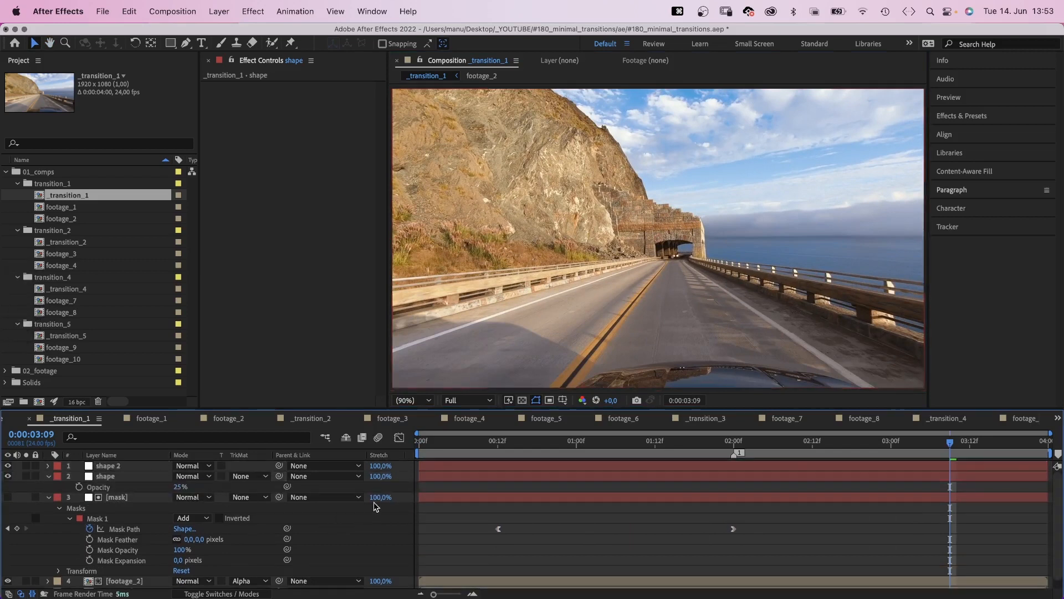
pyautogui.click(591, 452)
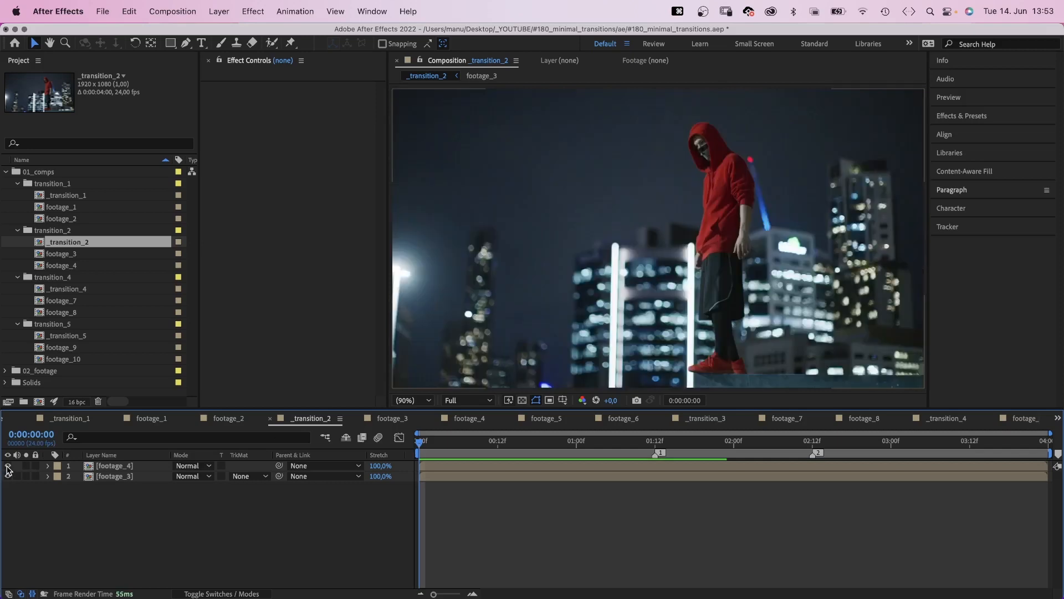
# Step: Add a 0×1500 blue 10px-stroke rectangle and keyframe Size and Position at 01:12
pyautogui.click(170, 43)
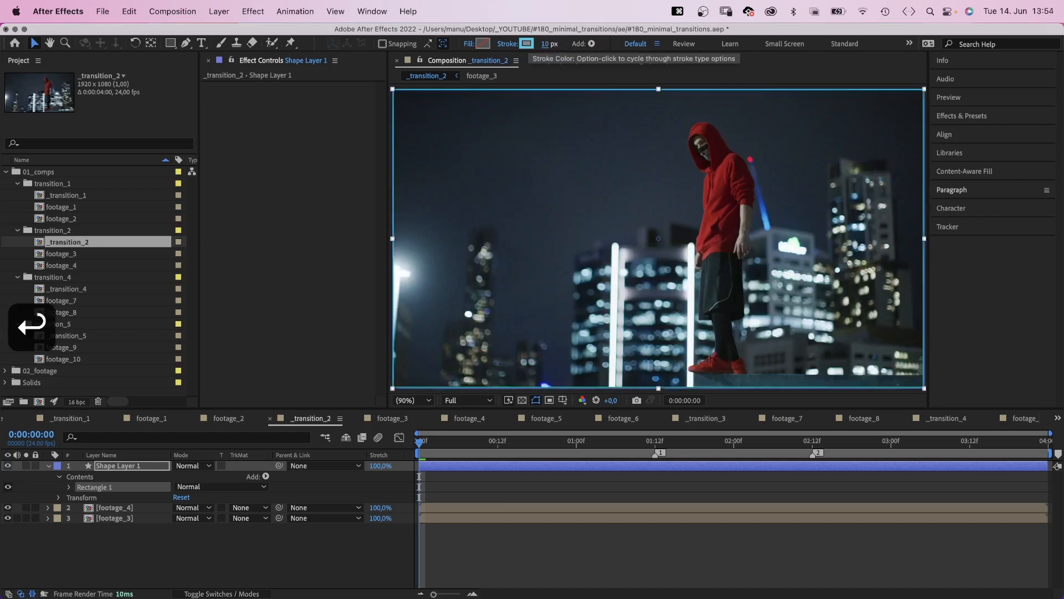
pyautogui.click(655, 440)
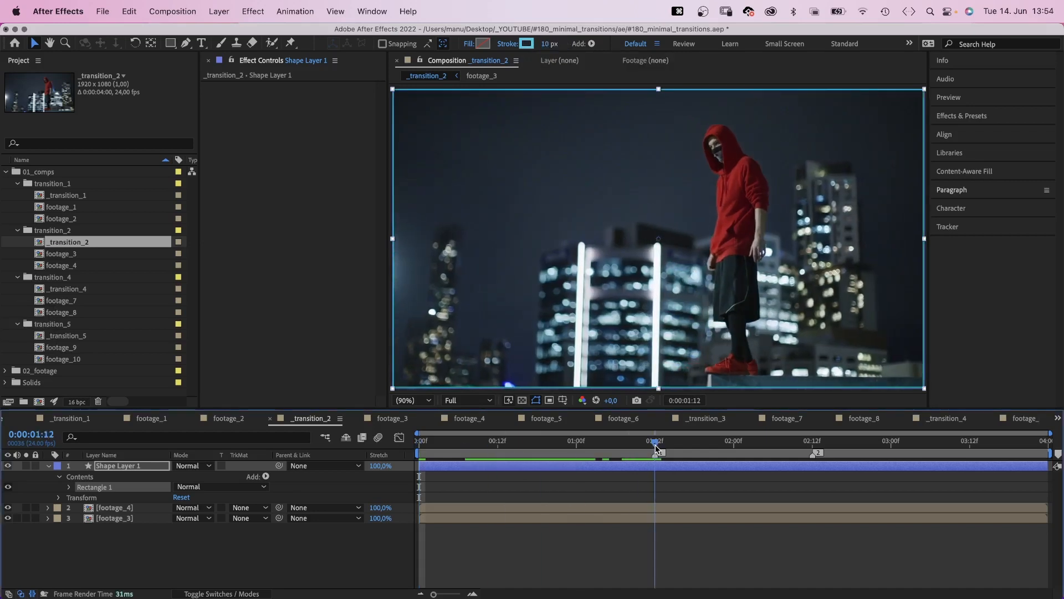
pyautogui.click(69, 486)
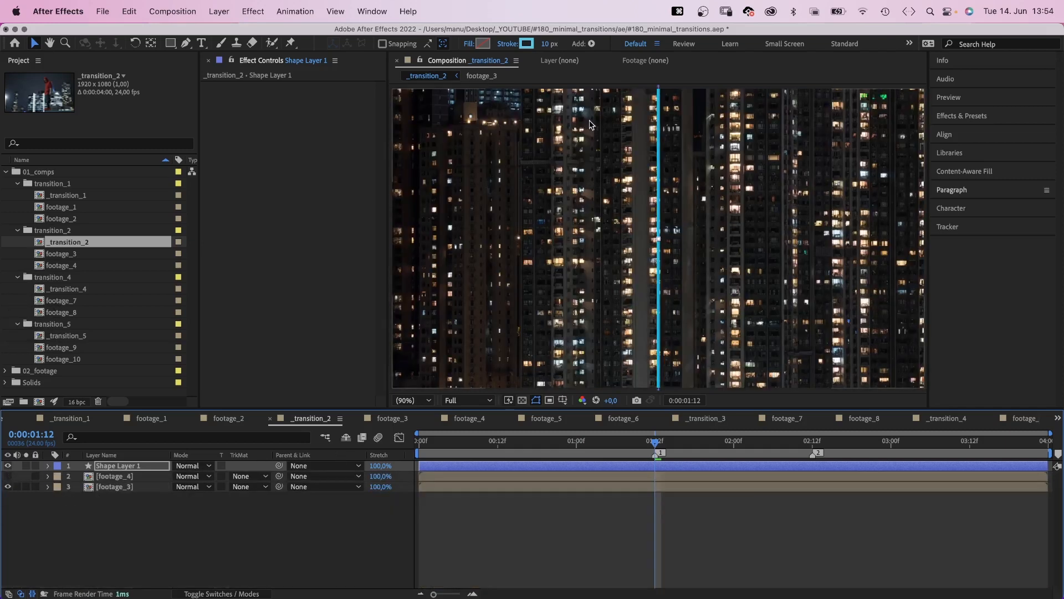
pyautogui.moveTo(623, 351)
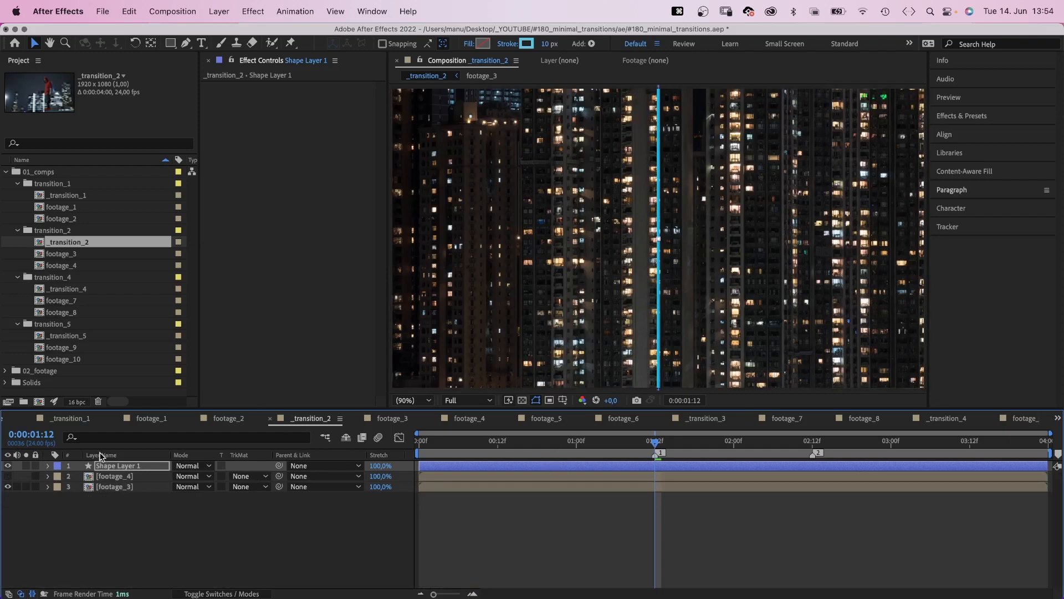
pyautogui.click(48, 465)
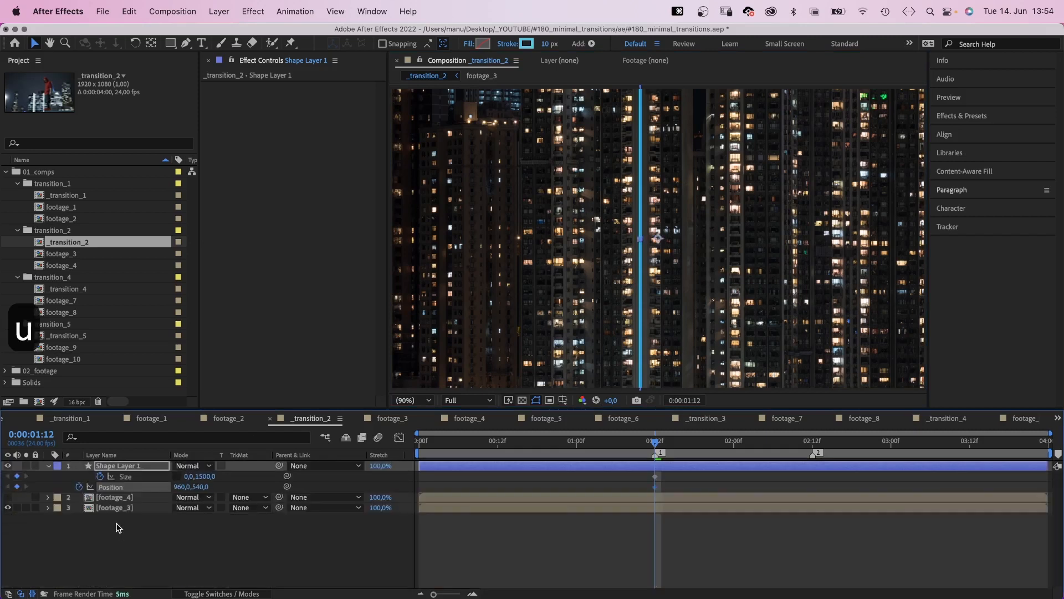
# Step: Apply a Gradient Ramp effect to the line
pyautogui.click(961, 116)
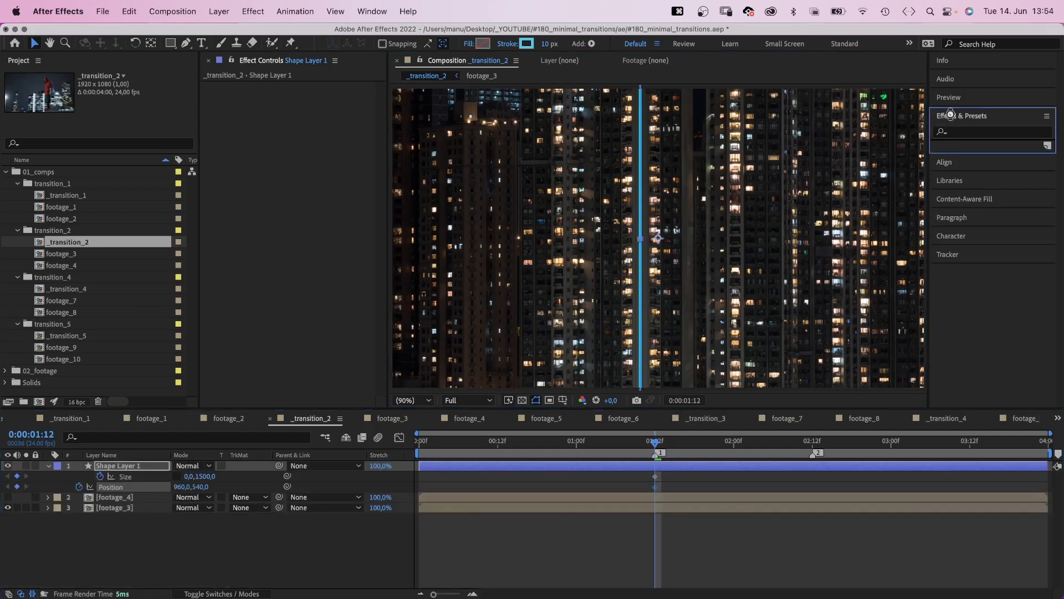
pyautogui.write('grad')
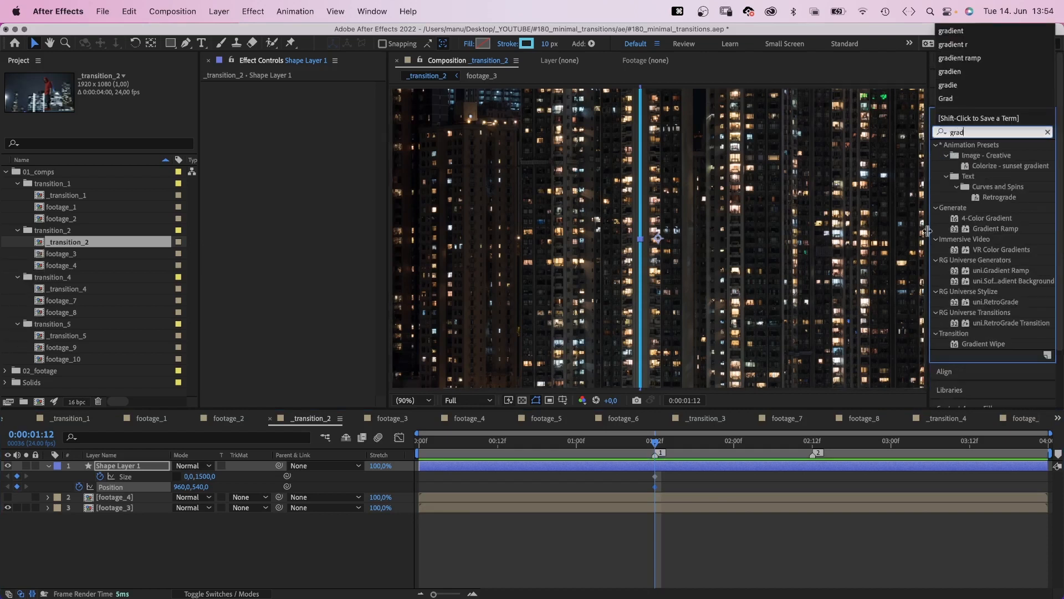
pyautogui.doubleClick(998, 228)
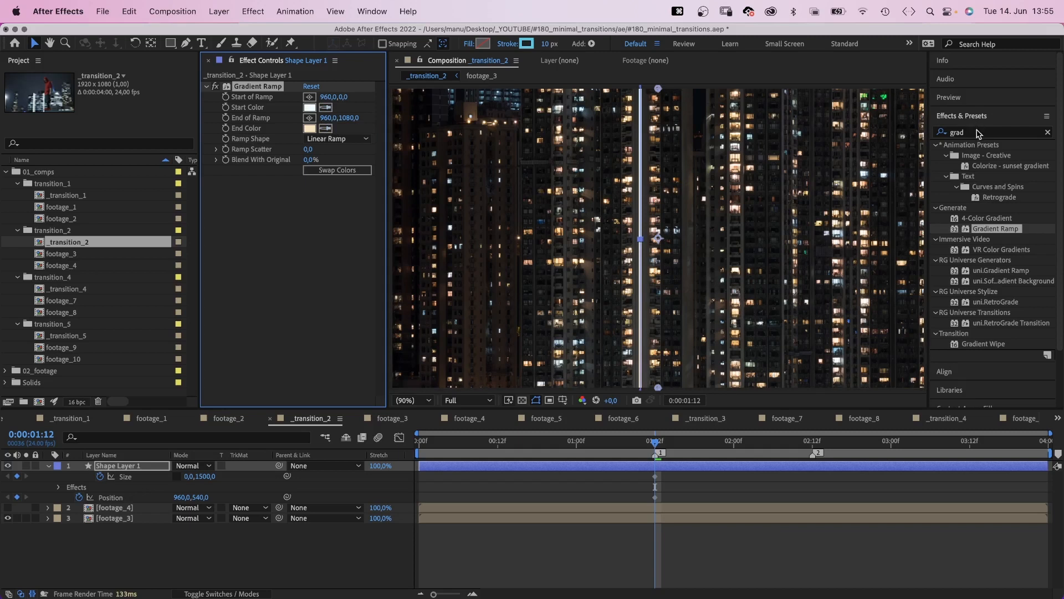
# Step: Apply Glow twice, the second at radius 100 using A & B Colors
pyautogui.write('glow')
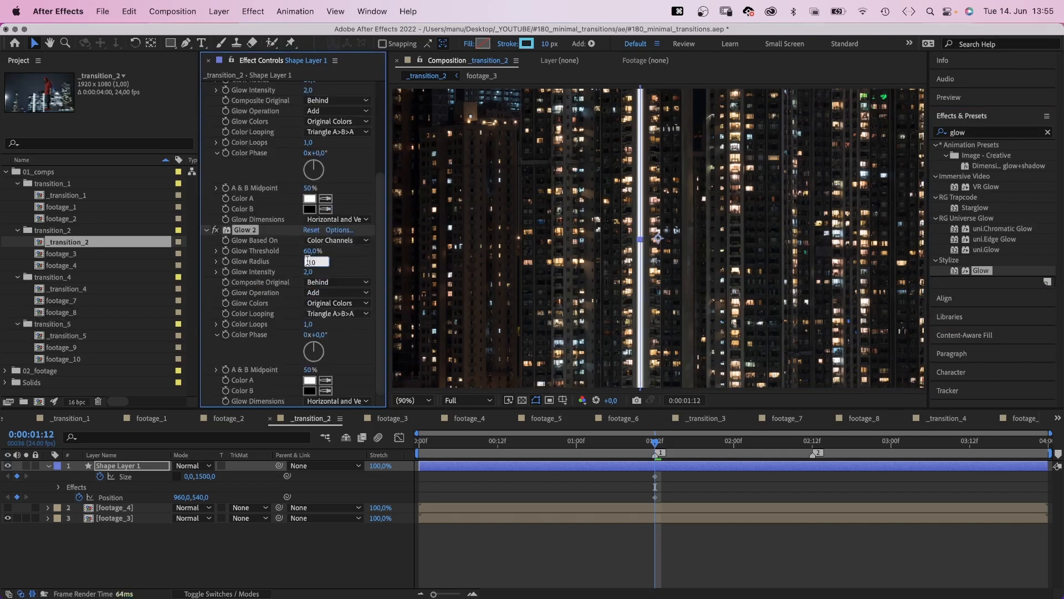
pyautogui.click(336, 302)
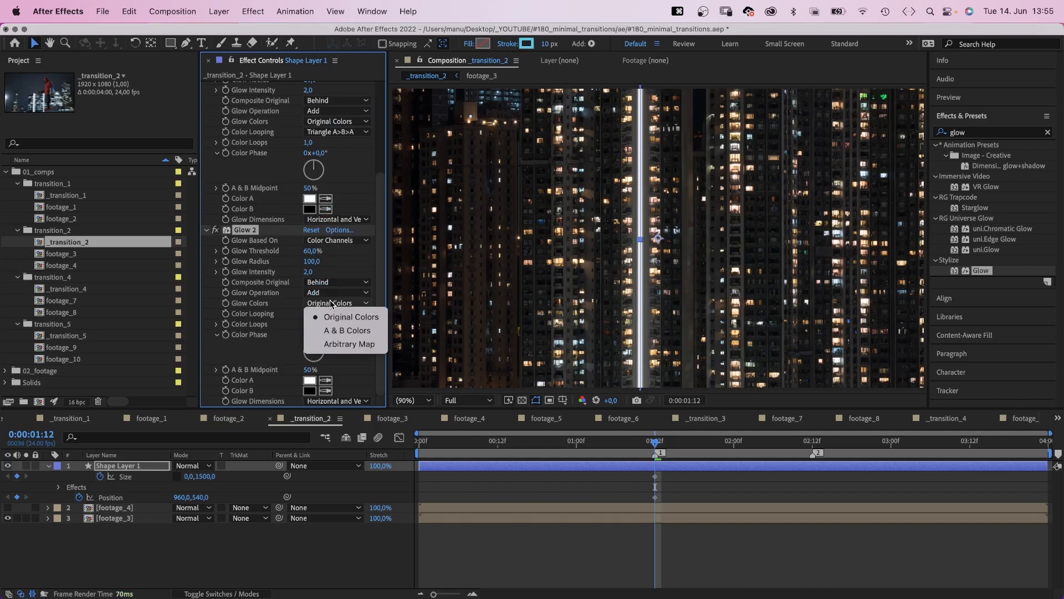
pyautogui.click(347, 330)
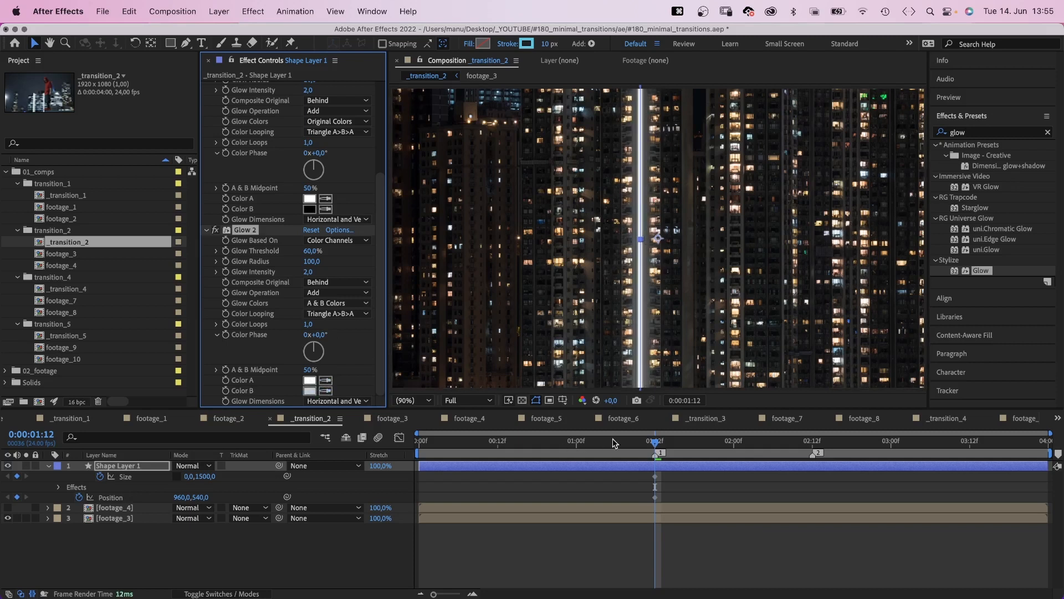
# Step: Widen Size to 2613 at 02:12 with an eased speed curve, and add an Echo effect
pyautogui.press('Home')
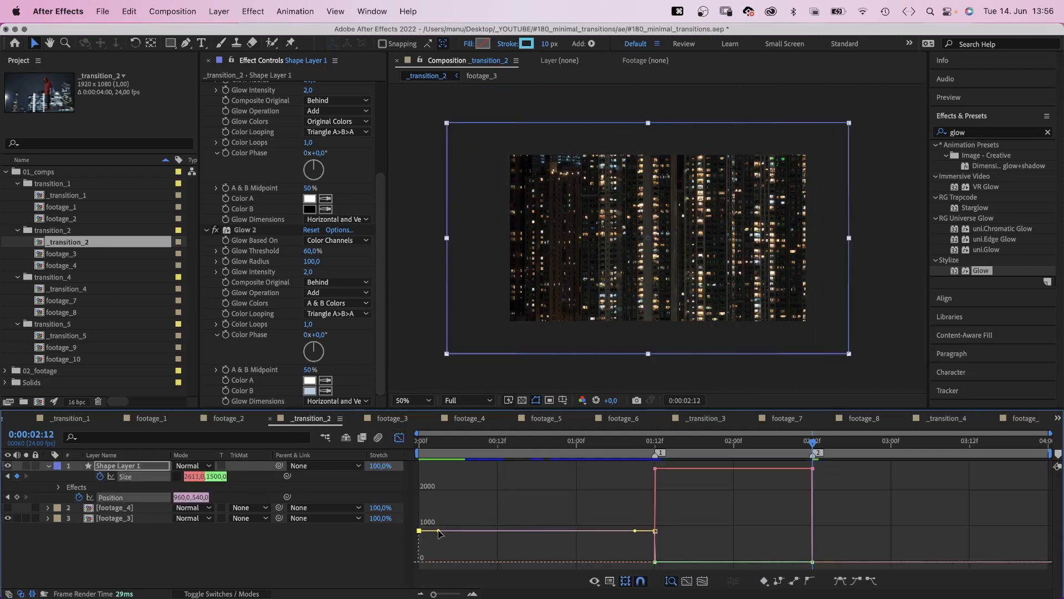
pyautogui.moveTo(438, 531); pyautogui.dragTo(623, 543)
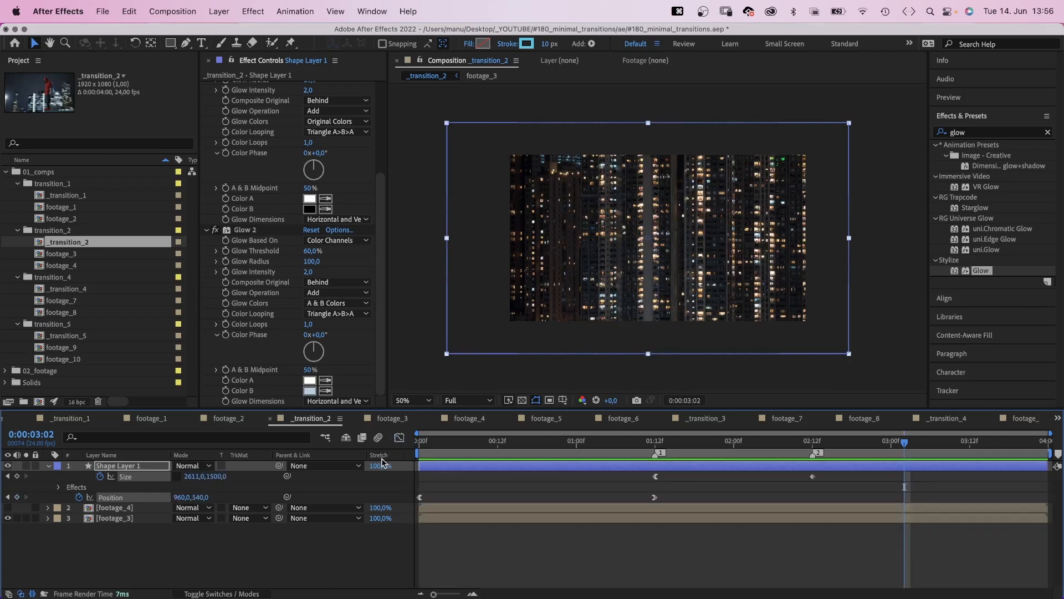
pyautogui.click(412, 400)
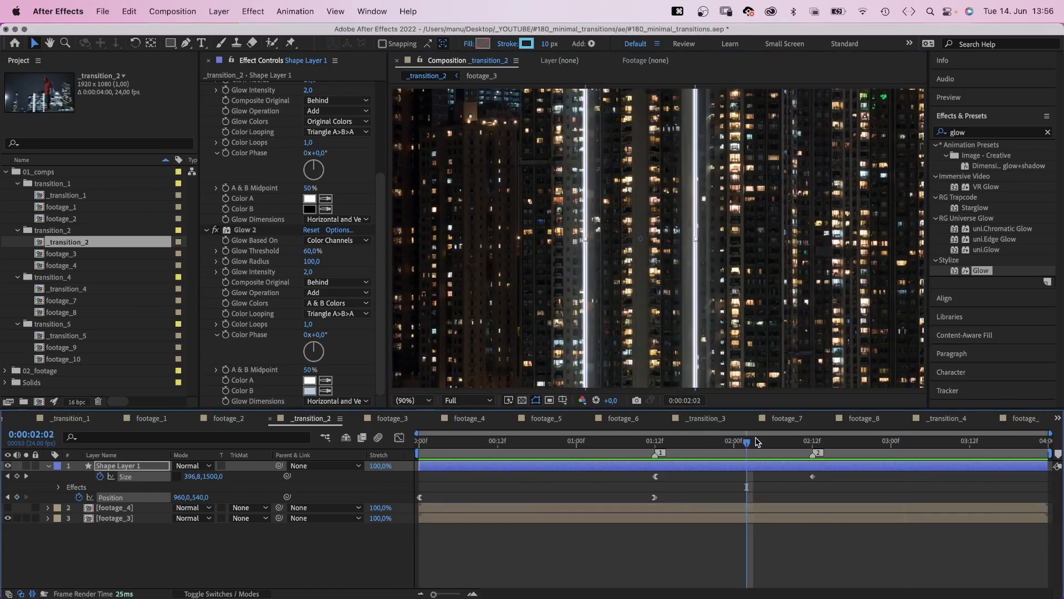
pyautogui.write('echo')
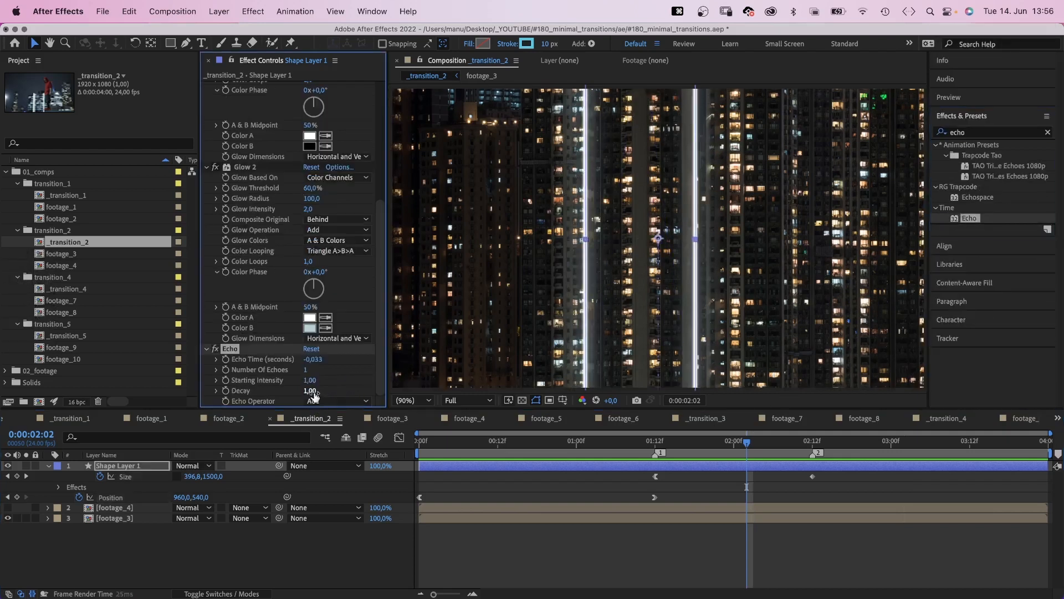
# Step: Set Echo Time to -0,010 s with 15 echoes and 0,70 decay
pyautogui.click(316, 360)
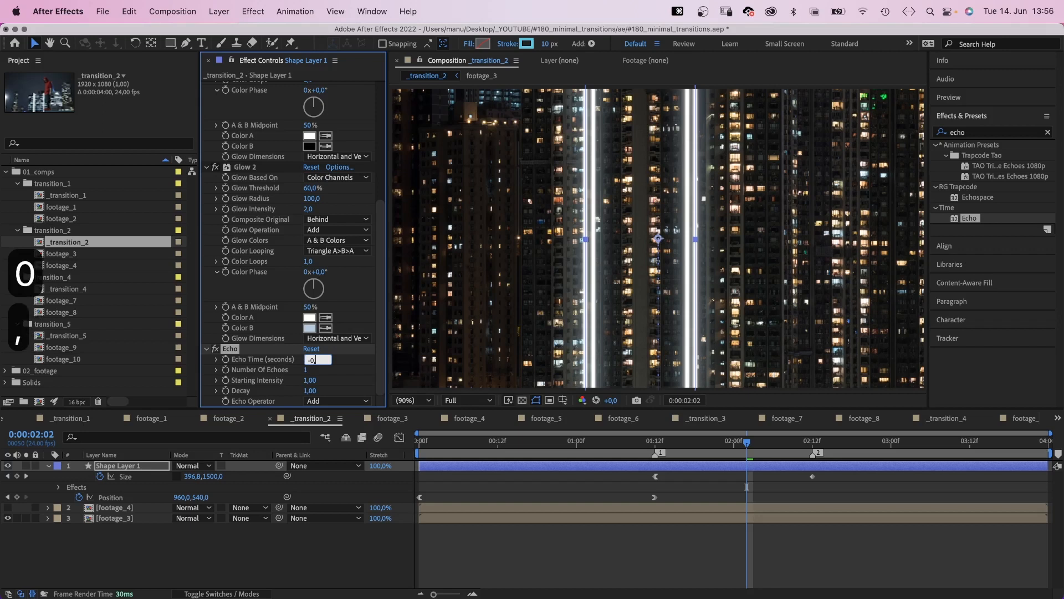
pyautogui.write('-0,010')
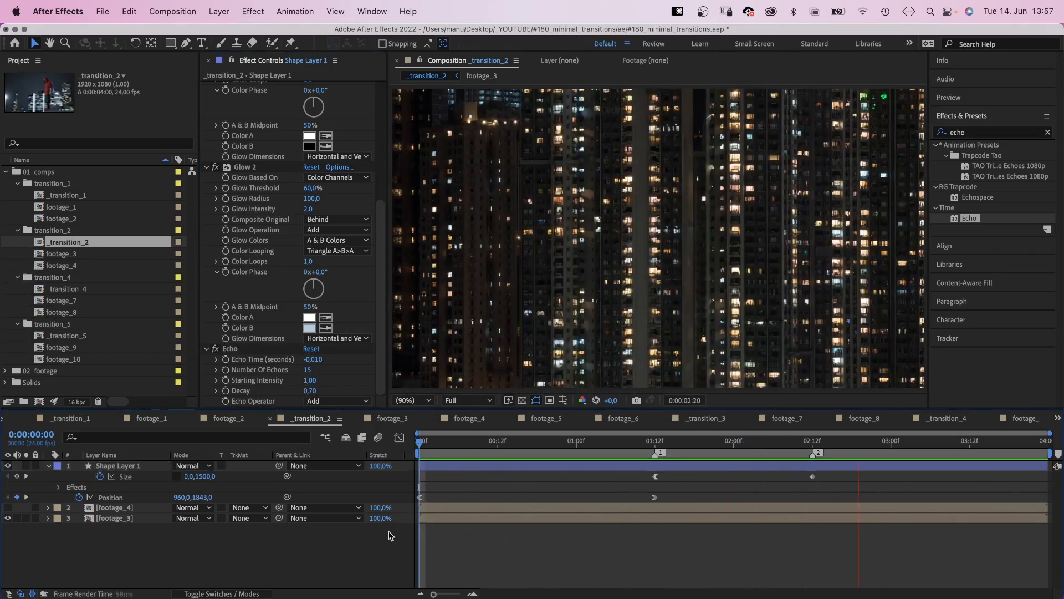
# Step: Duplicate the line as 'mask' with no effects, white fill and no stroke
pyautogui.click(713, 440)
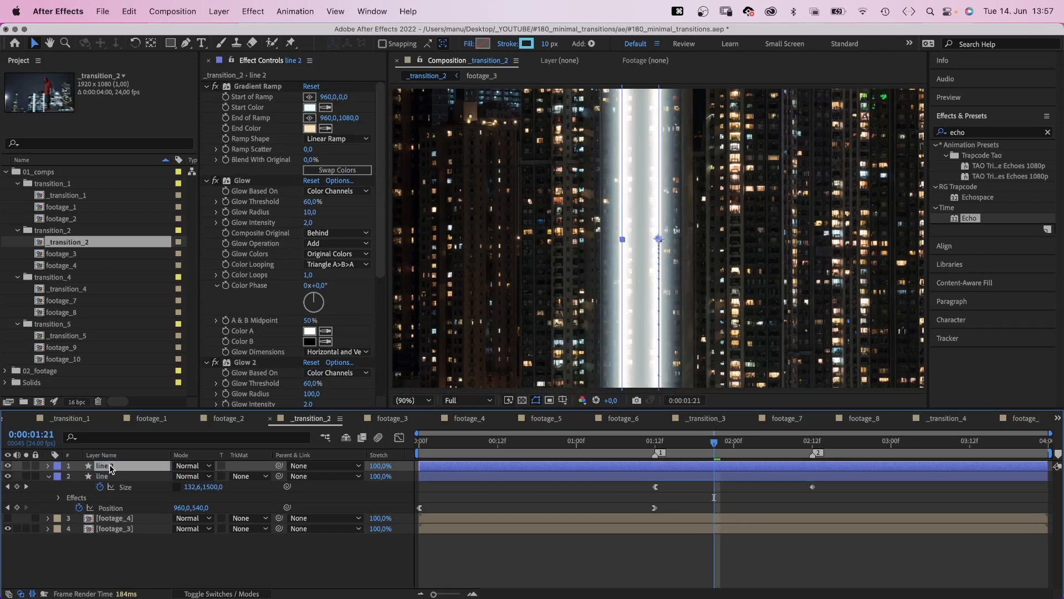
pyautogui.write('mask')
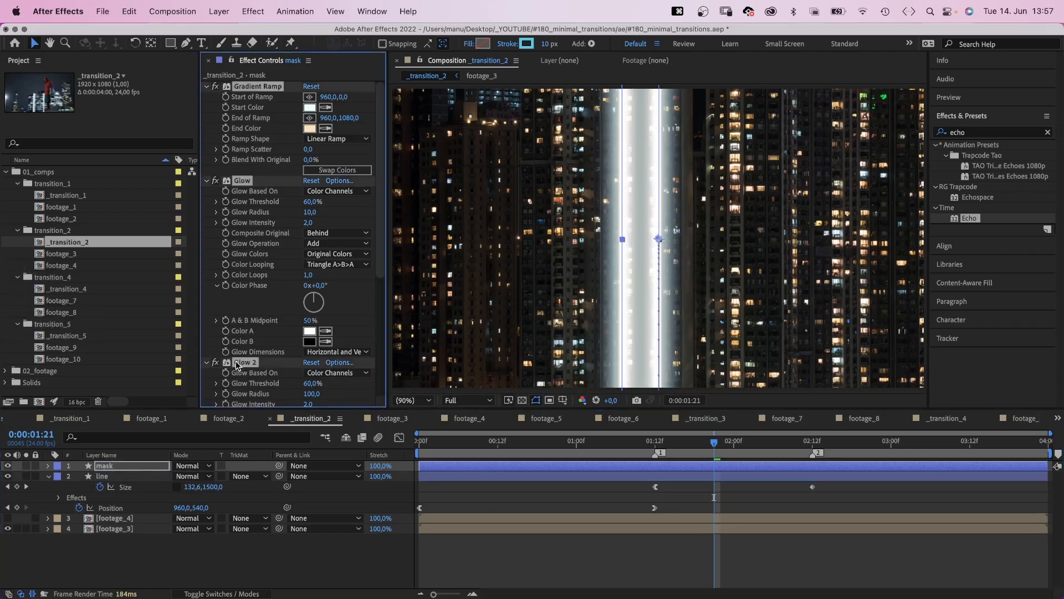
pyautogui.click(483, 43)
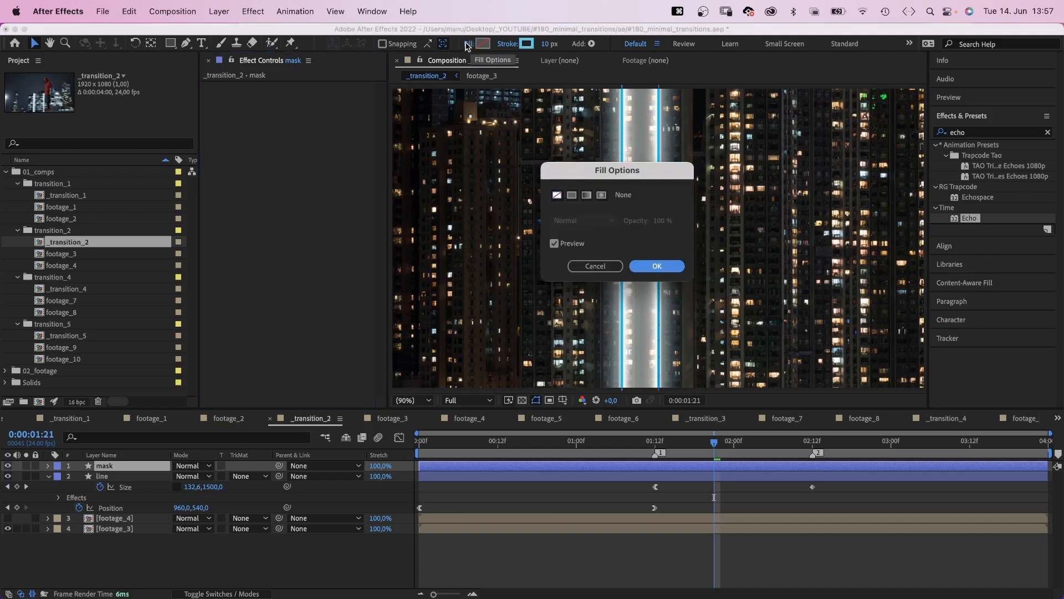
pyautogui.click(655, 265)
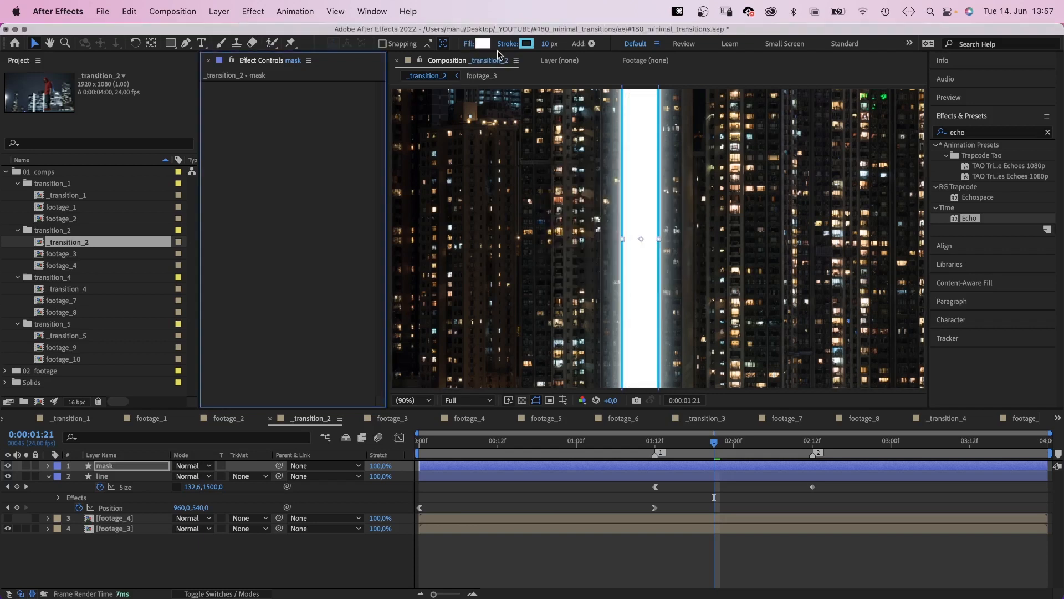
pyautogui.click(526, 44)
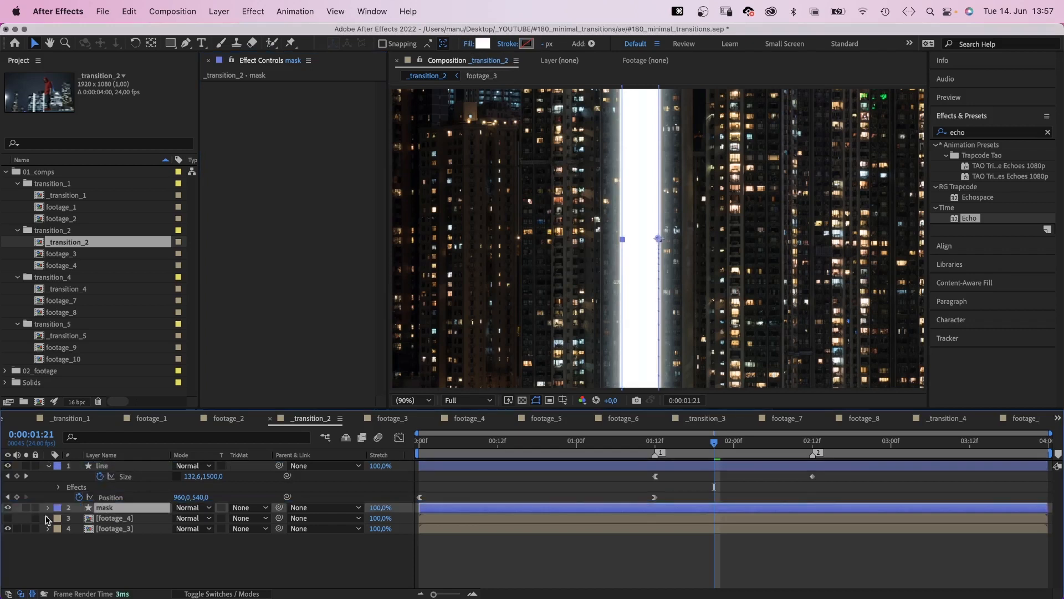
# Step: Set footage_4's Track Matte to Alpha Matte 'mask'
pyautogui.click(249, 518)
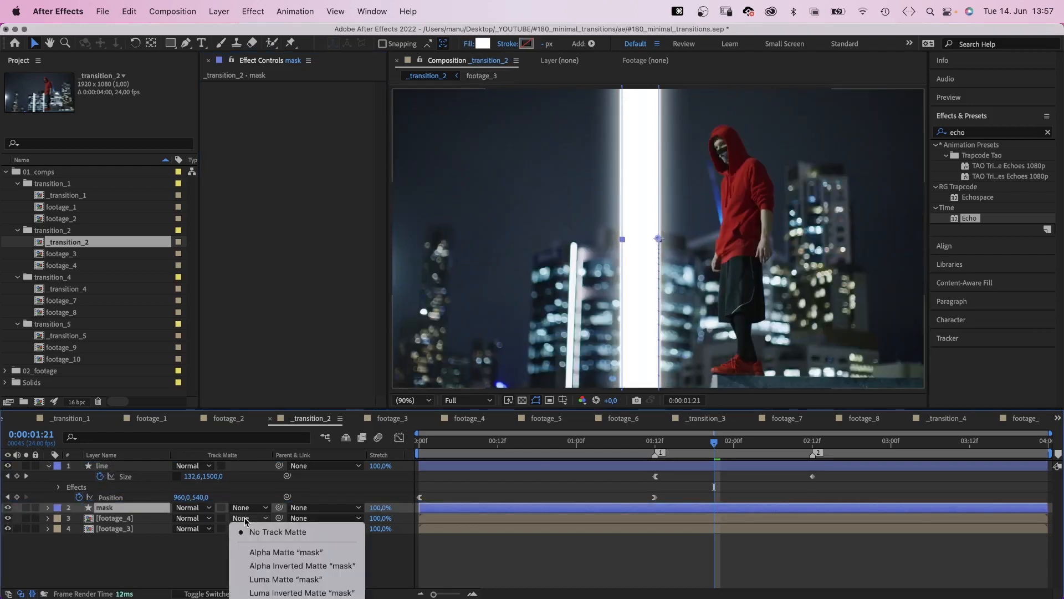
pyautogui.click(286, 551)
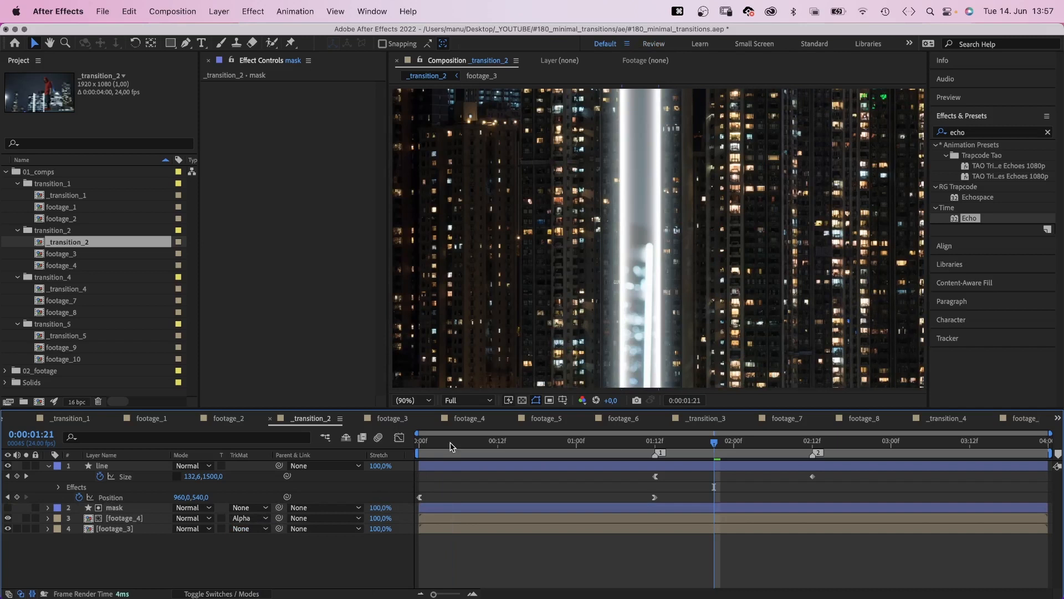
pyautogui.click(421, 440)
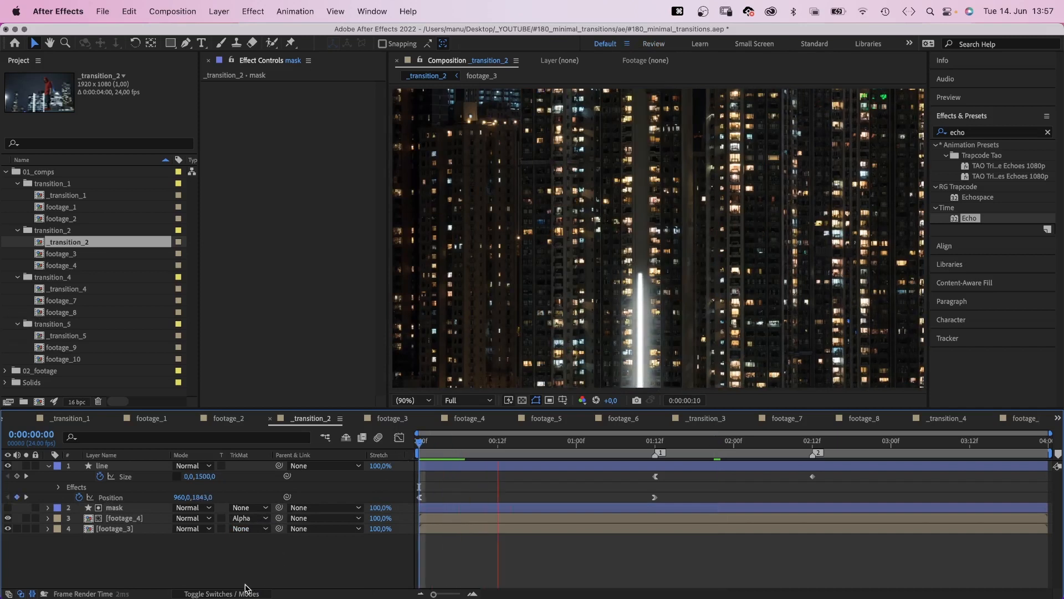
pyautogui.click(780, 440)
pyautogui.write('mask')
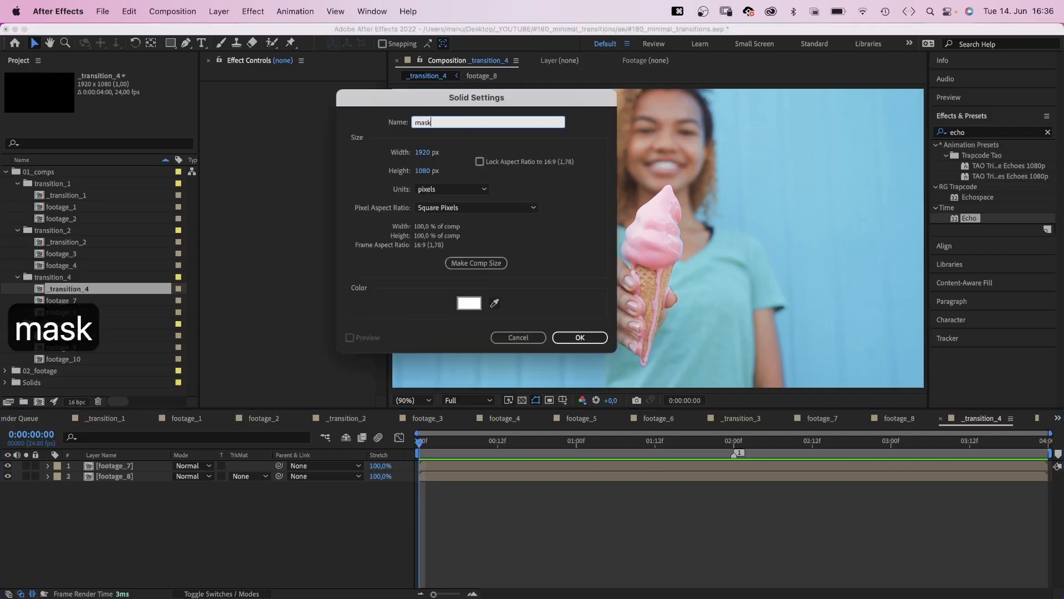
# Step: Create the white 'mask' solid and draw a Pen mask with dripping scallops along its bottom edge
pyautogui.click(578, 337)
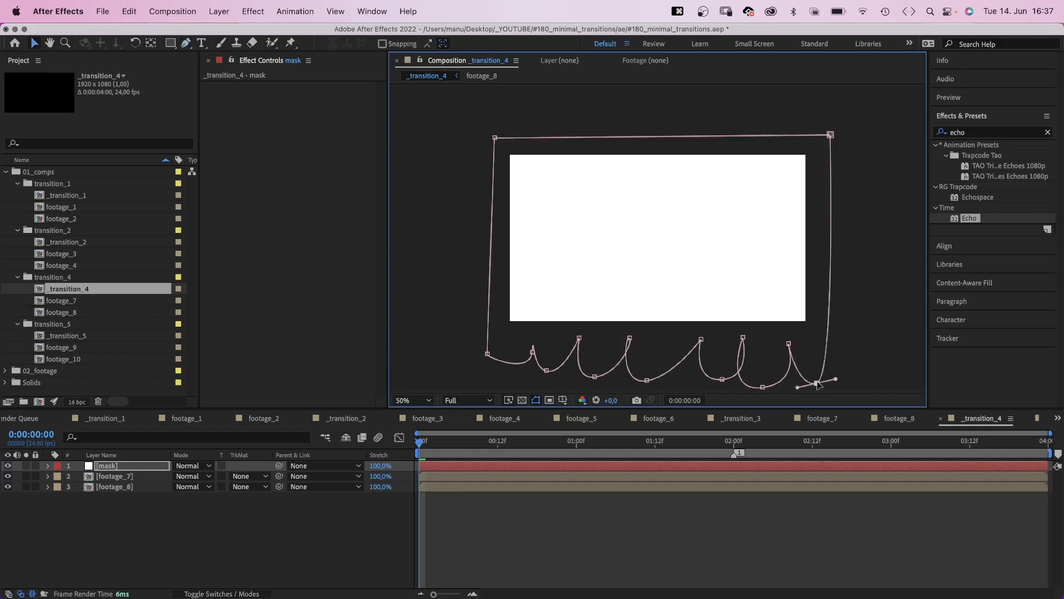
pyautogui.moveTo(818, 384); pyautogui.dragTo(665, 376)
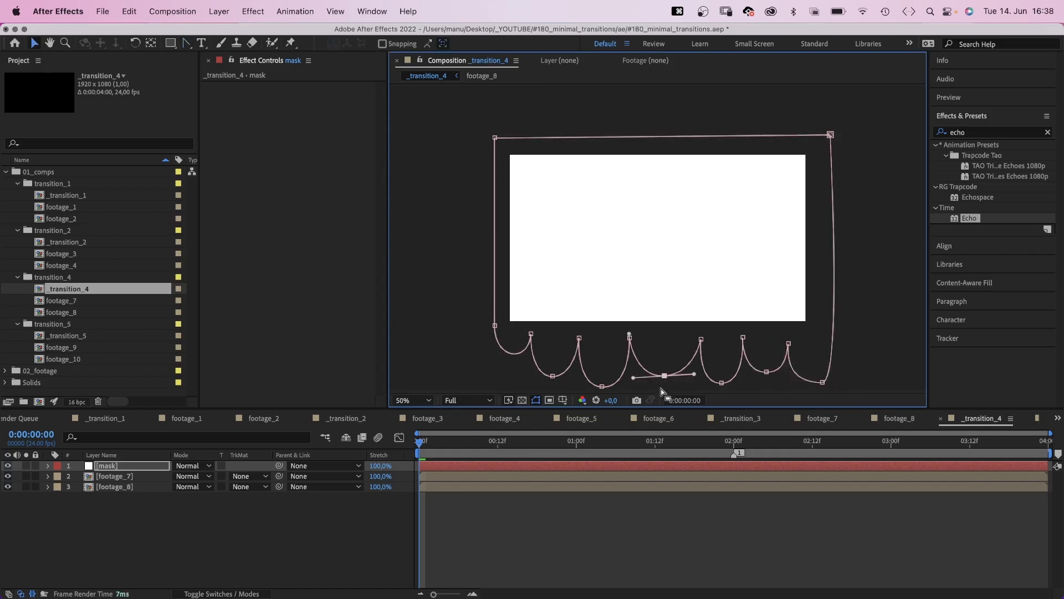
pyautogui.click(46, 465)
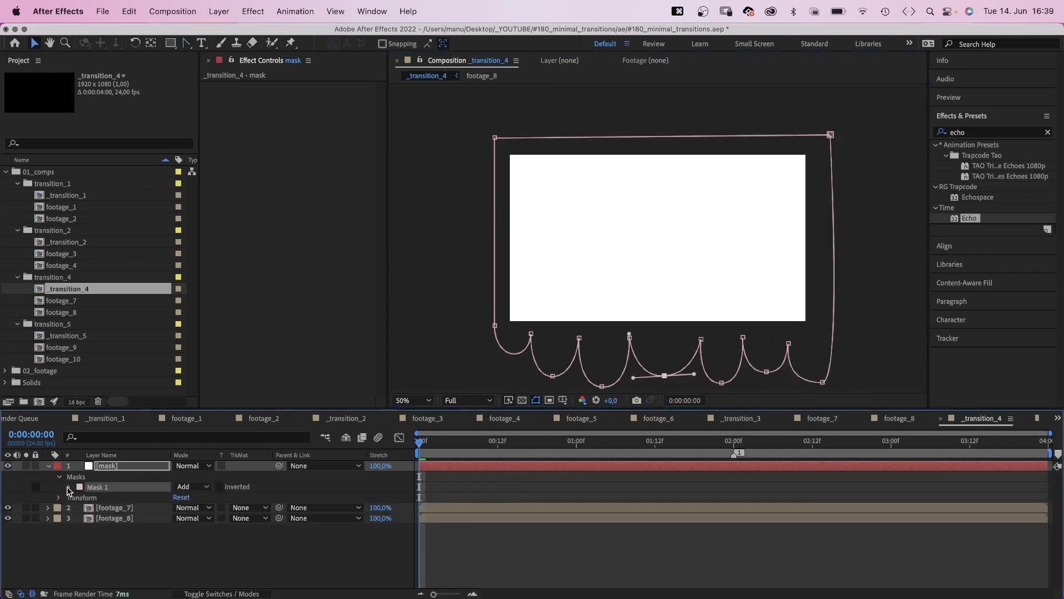
# Step: Reveal Mask 1's Mask Path and keyframe it so the drip points reshape over time
pyautogui.click(69, 485)
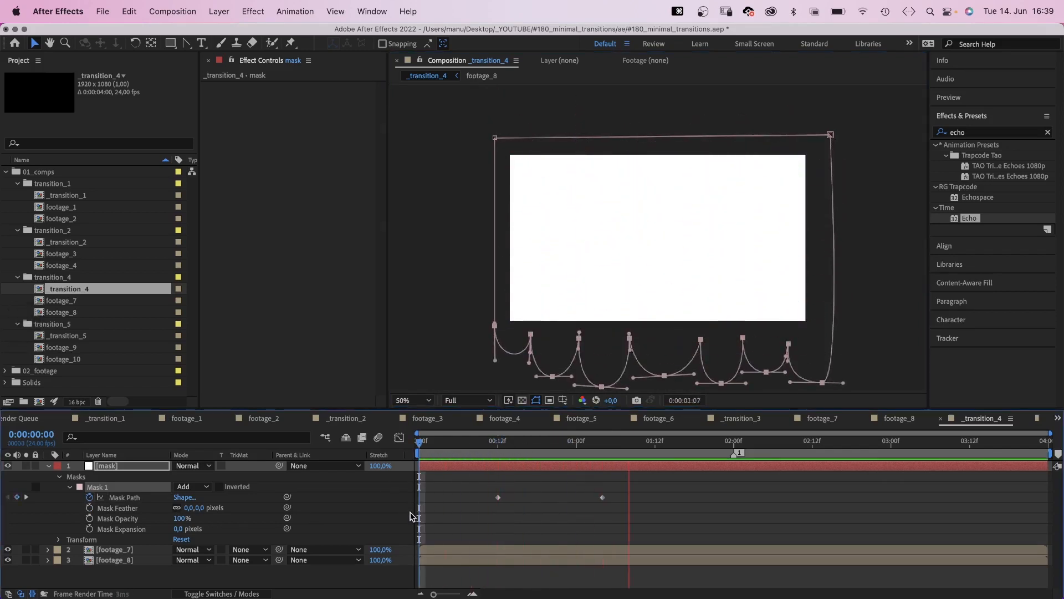
pyautogui.click(531, 440)
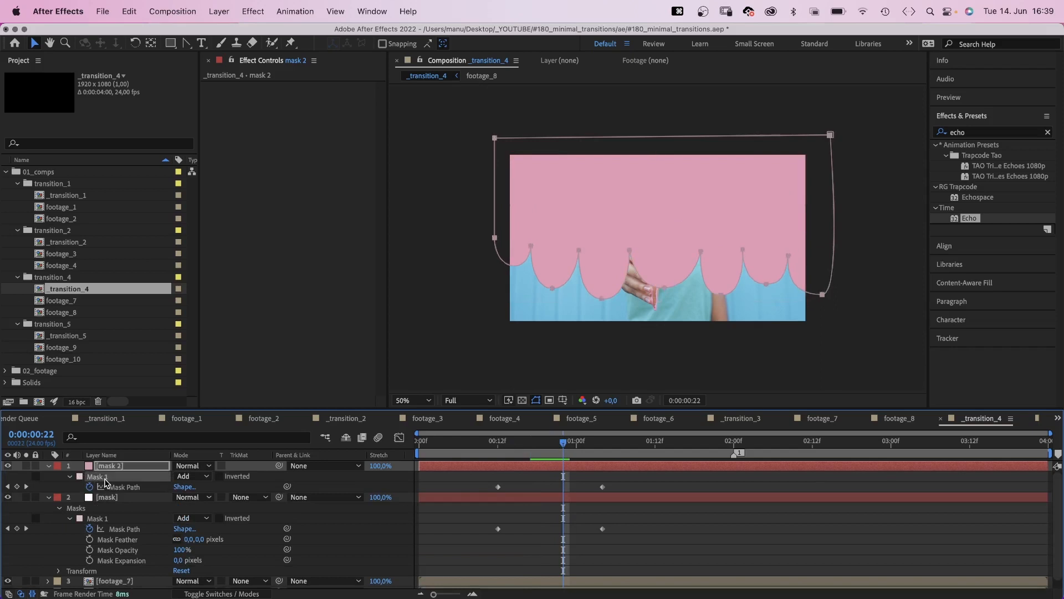
# Step: Give the pink 'mask 2' layer a second mask and set its combine mode
pyautogui.click(192, 507)
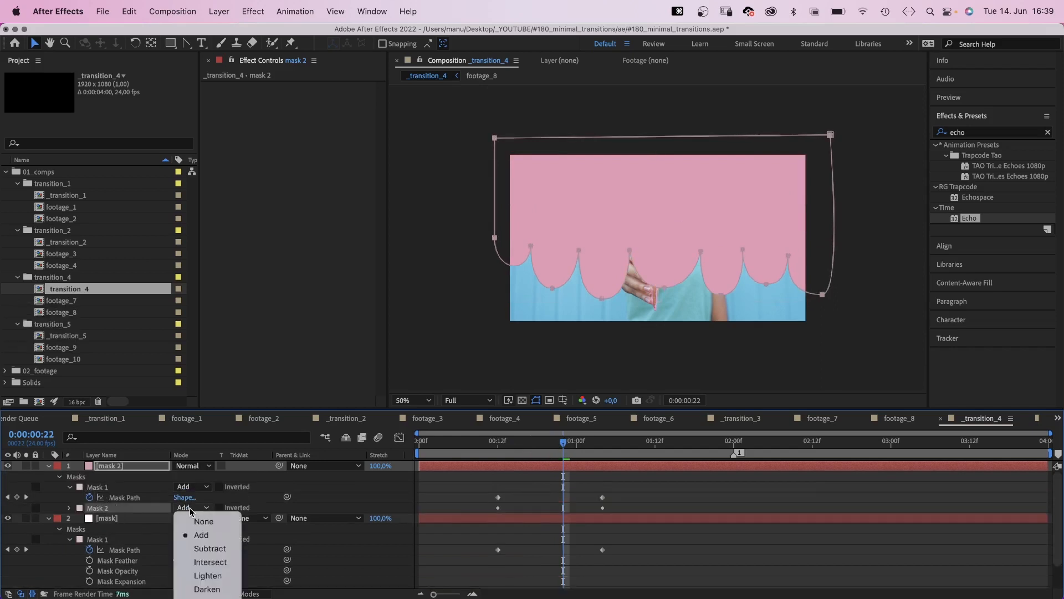
pyautogui.click(209, 548)
pyautogui.write('2')
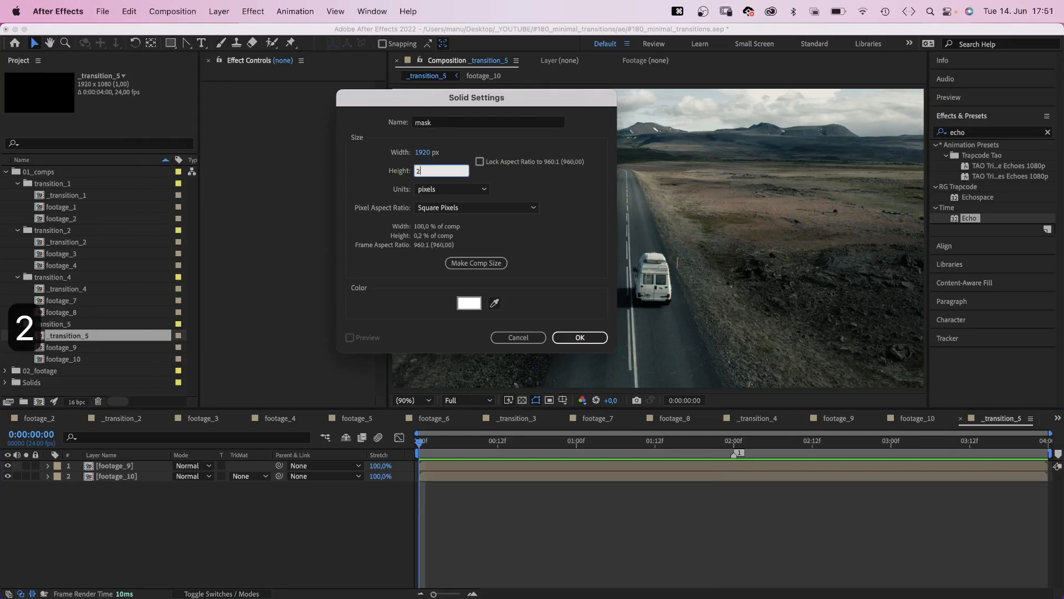
# Step: Create the white 'mask' solid and pull its mask's top corners inward into an upward-pointing triangle
pyautogui.click(579, 337)
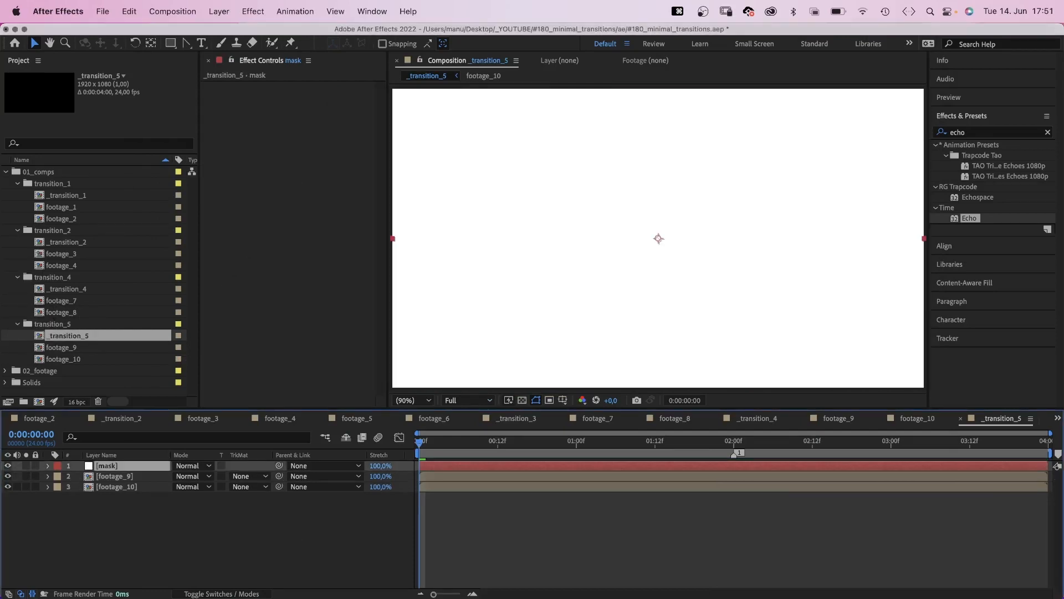
pyautogui.click(171, 43)
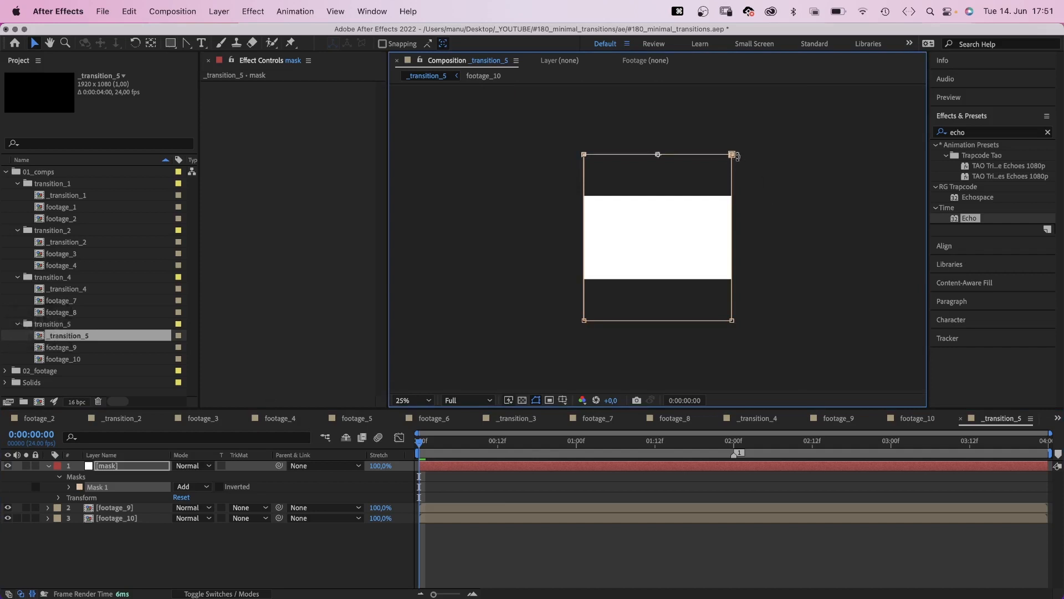
pyautogui.moveTo(732, 155); pyautogui.dragTo(692, 155)
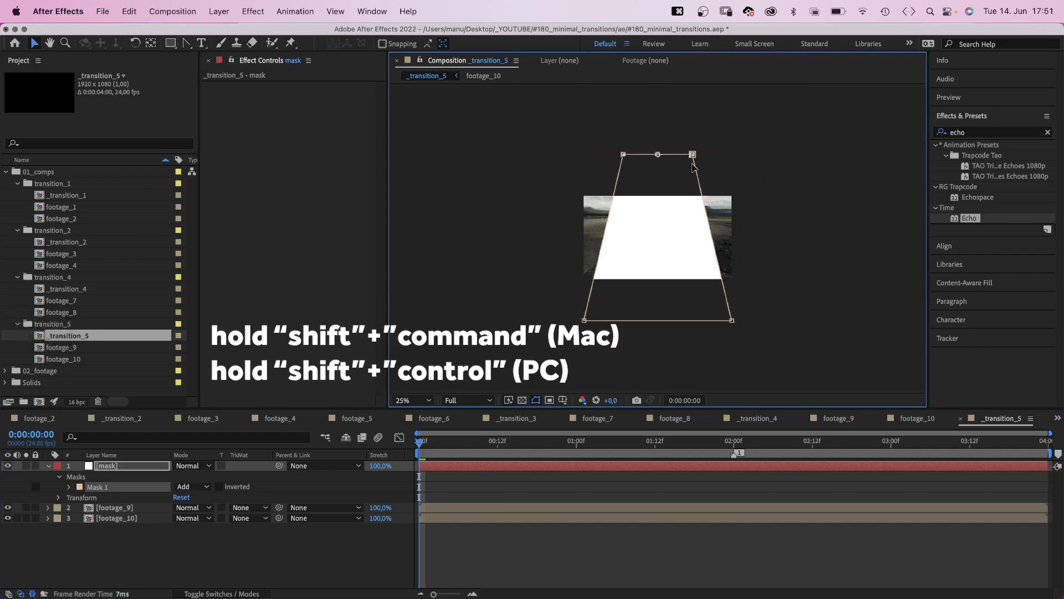
pyautogui.moveTo(692, 154); pyautogui.dragTo(657, 155)
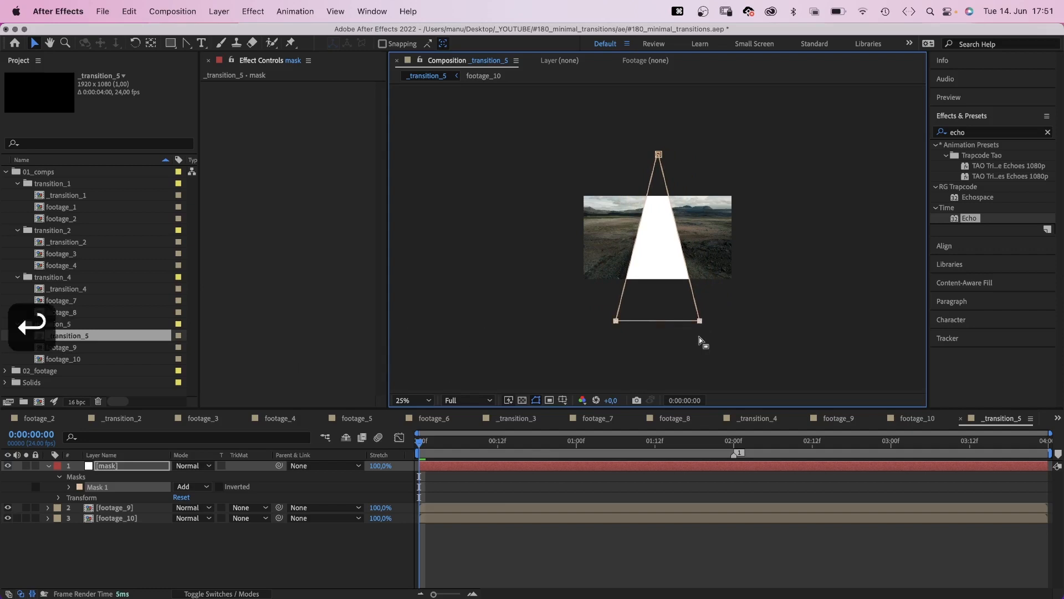
pyautogui.click(409, 400)
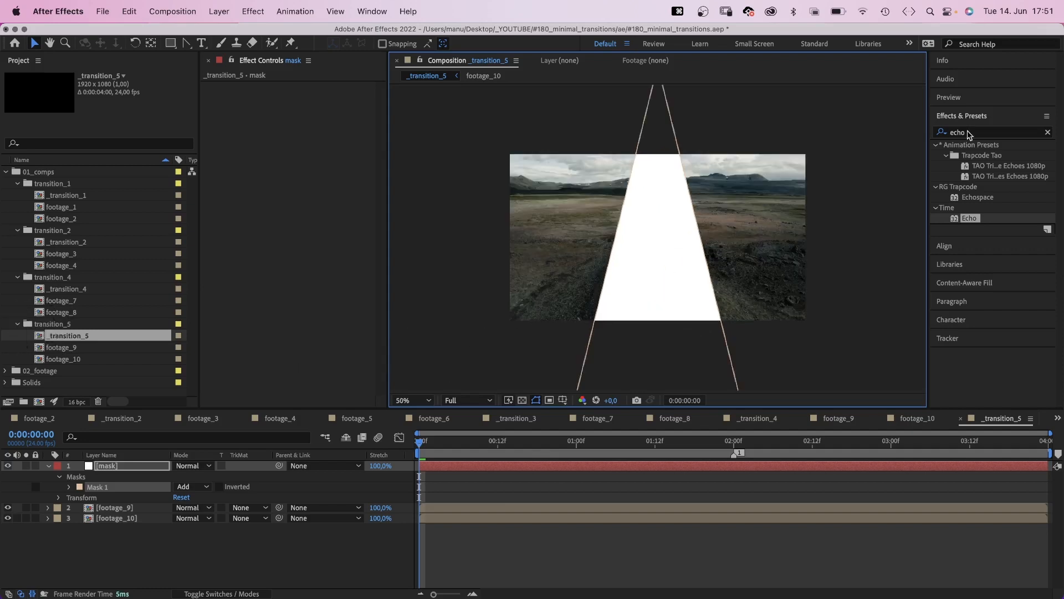
# Step: Apply Wave Warp to the triangle with width 200, direction 180°, speed 4, pinned at All Edges
pyautogui.write('wave')
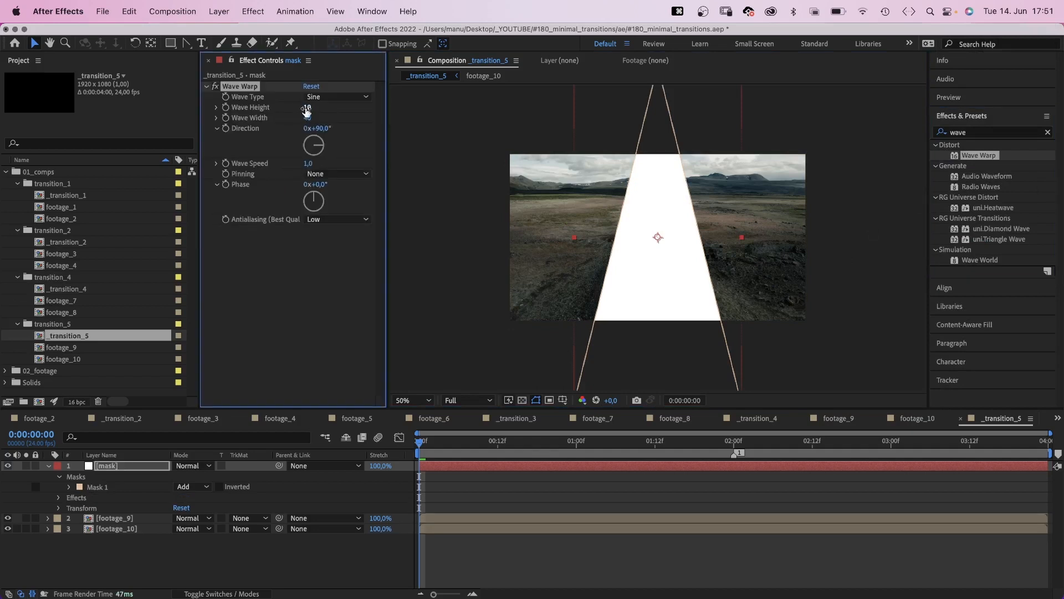
pyautogui.write('200')
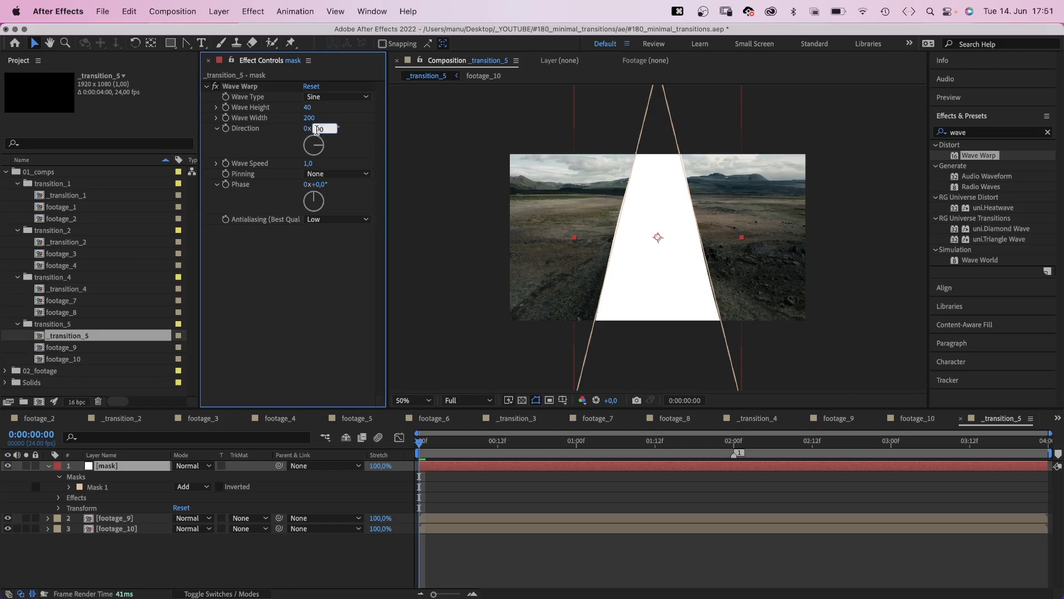
pyautogui.write('180,0°')
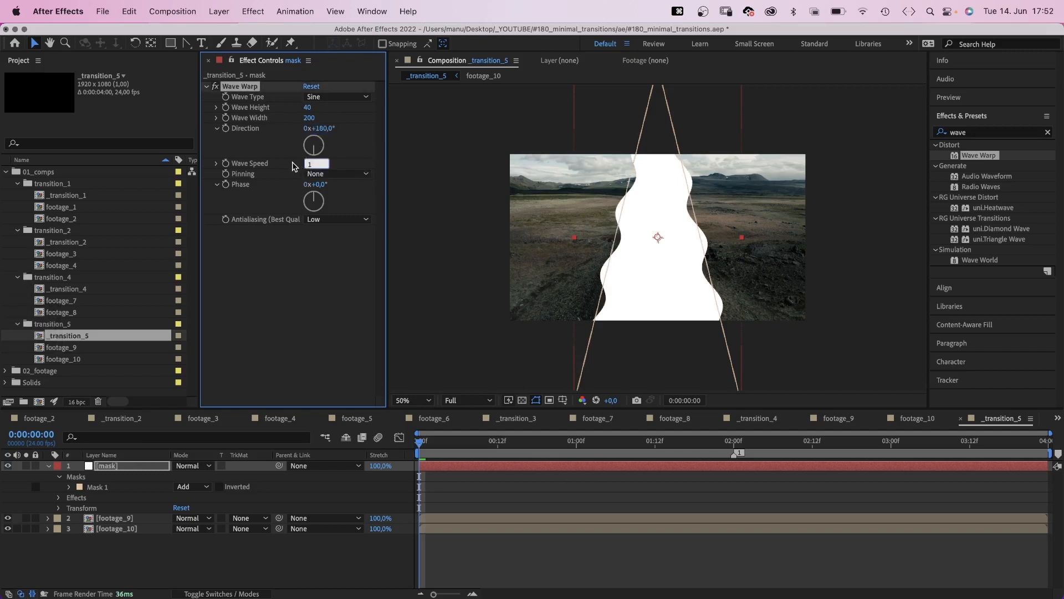
pyautogui.click(337, 173)
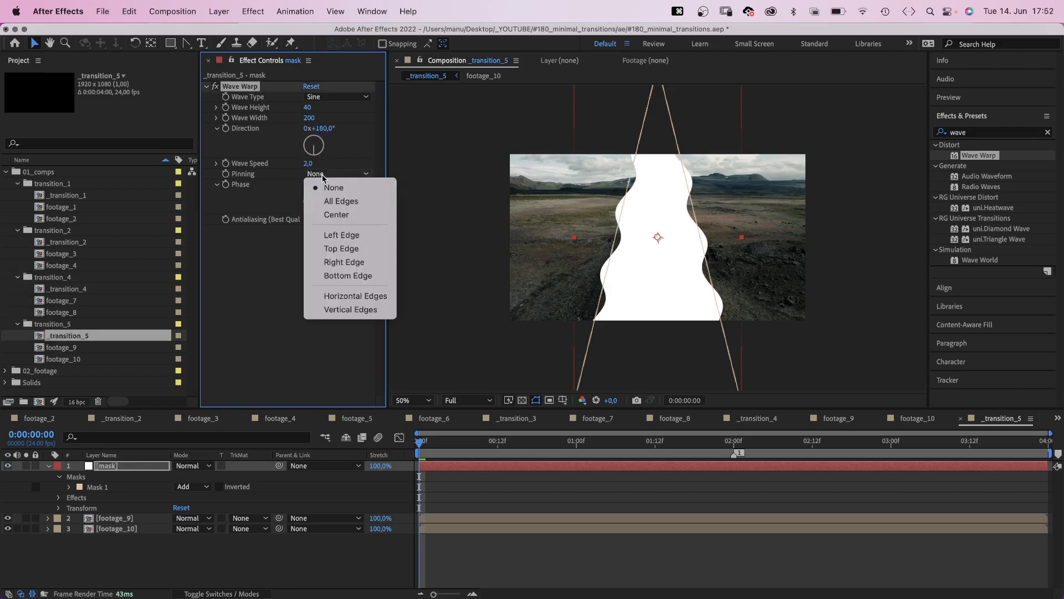
pyautogui.click(341, 200)
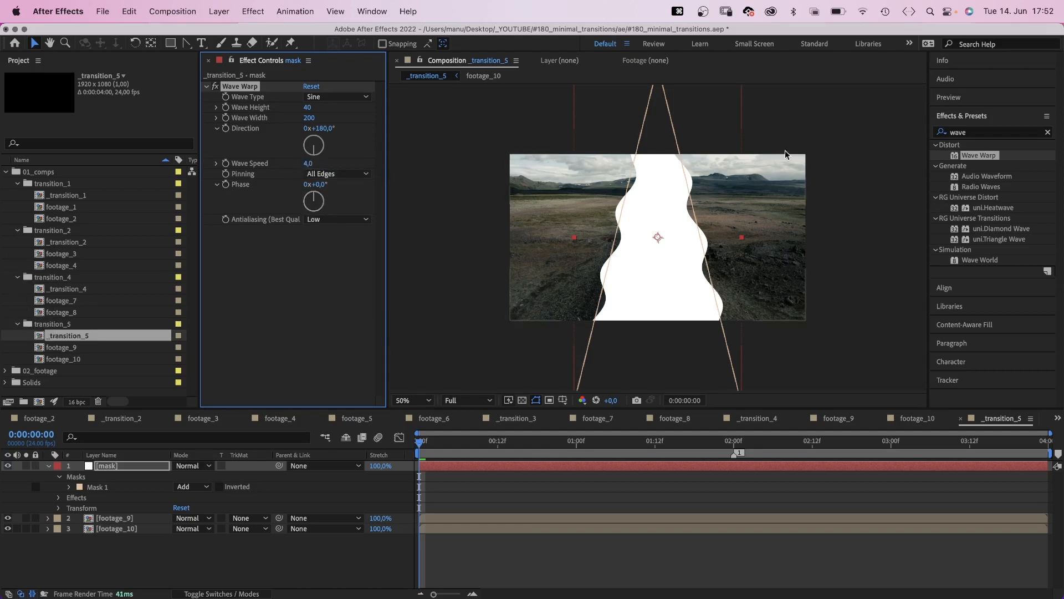
pyautogui.write('mirro')
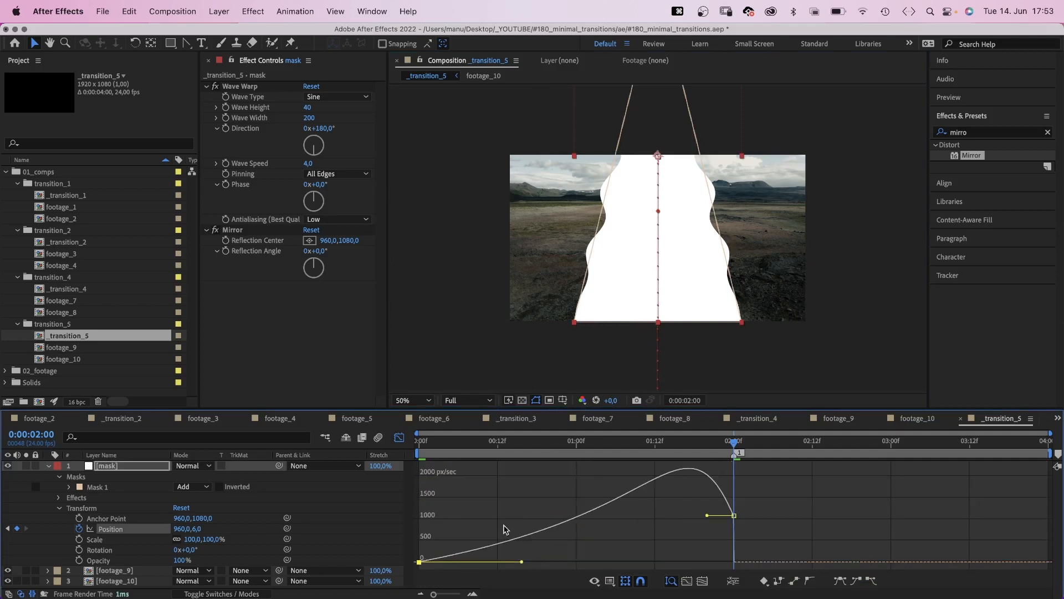
# Step: Reveal the mask layer's transform to keyframe and ease its Position after mirroring at 960,1080
pyautogui.click(69, 486)
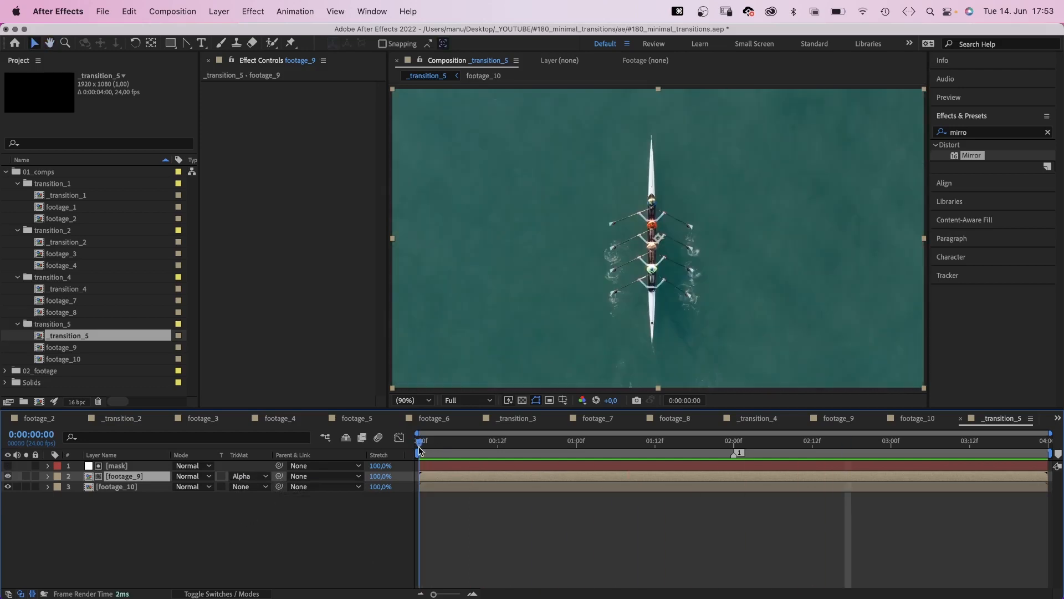
# Step: Duplicate the wavy mask layer above footage_9 with Cmd+D
pyautogui.press('cmd+d')
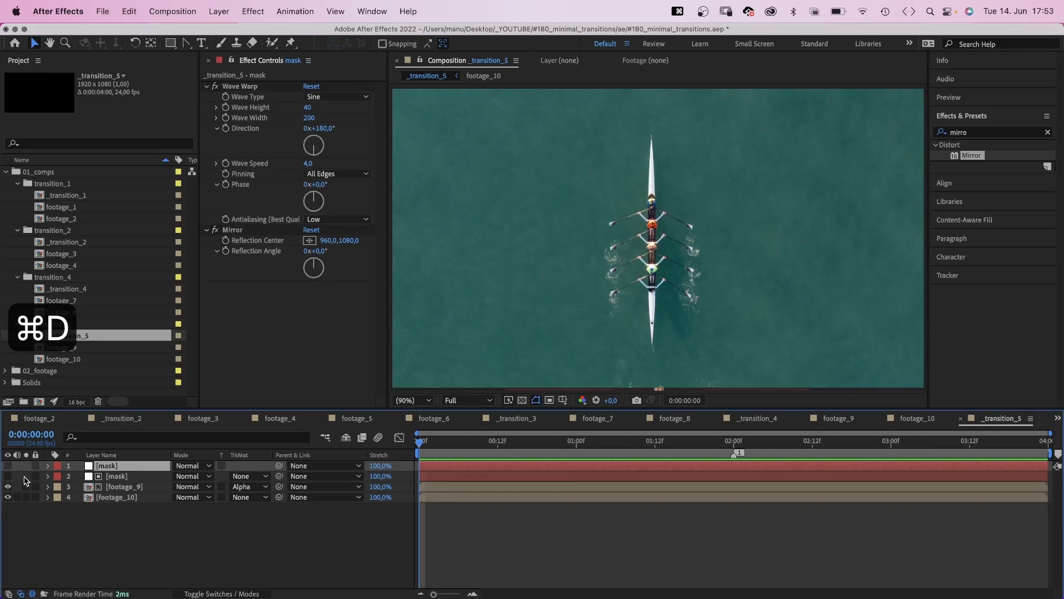